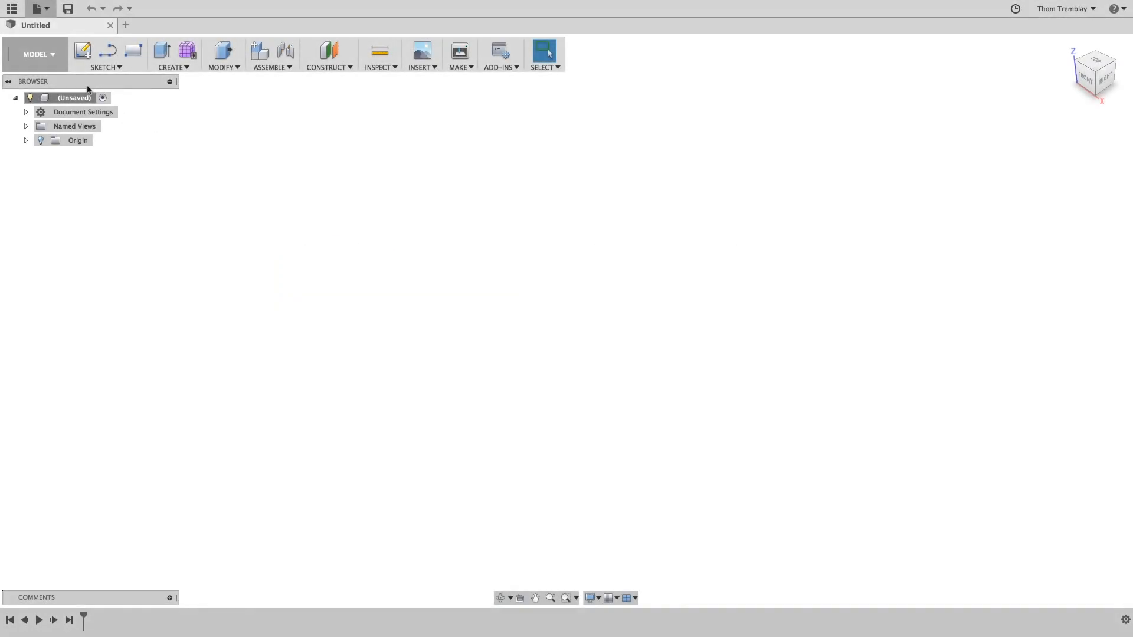
- Start a new design from the pry bar file, save it as 'Pry bar', and check views
{"action": "left_click", "coordinate": [39, 8]}
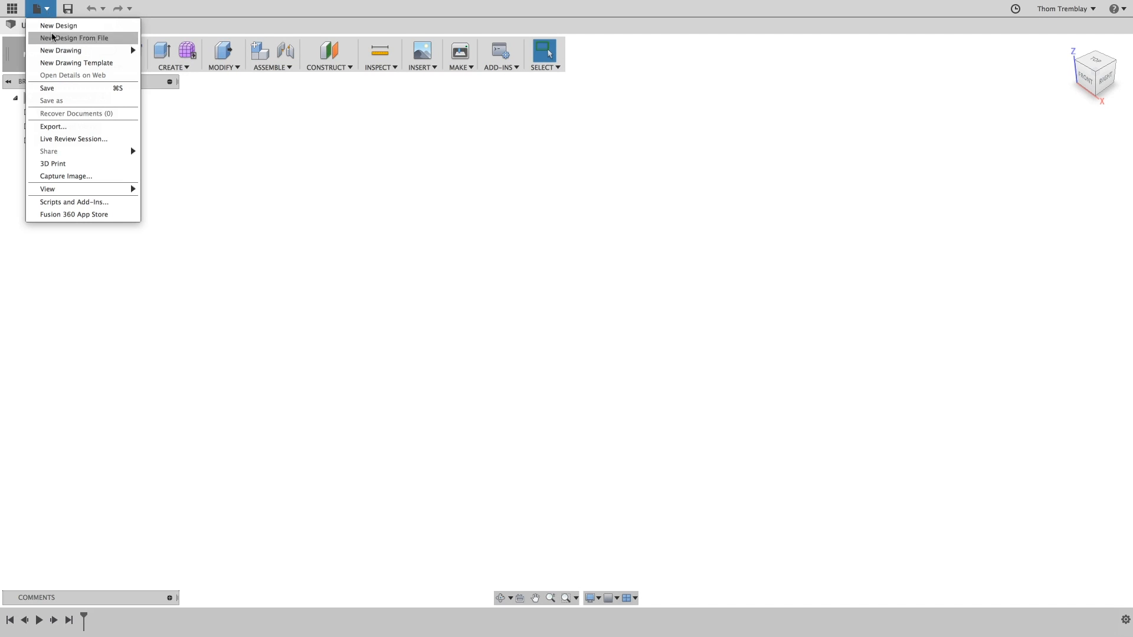
{"action": "left_click", "coordinate": [73, 38]}
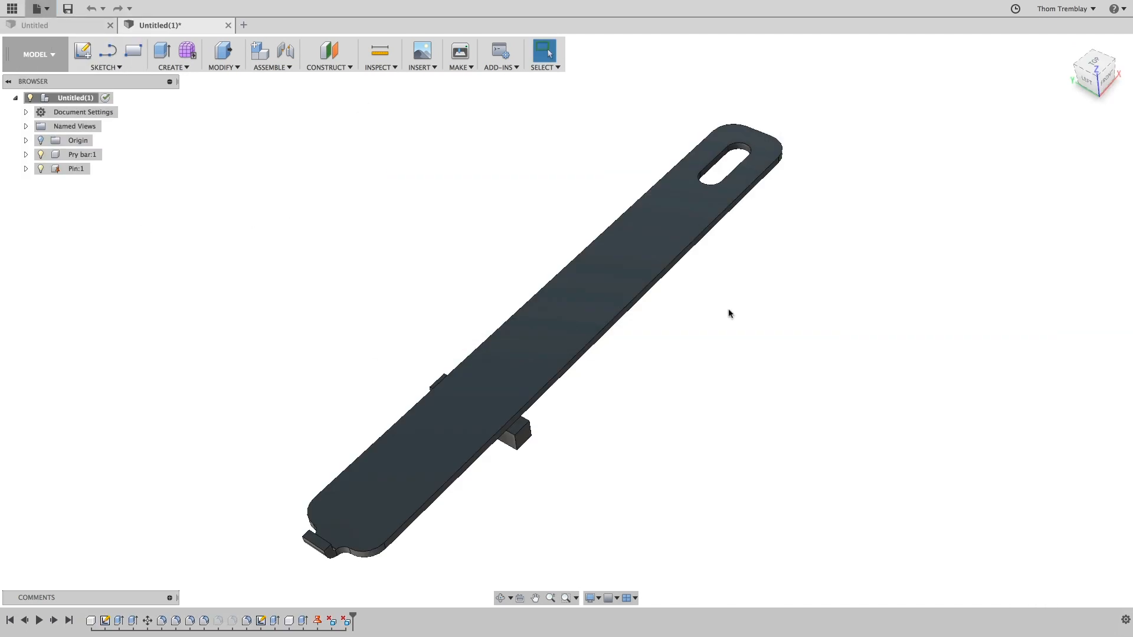
{"action": "left_click", "coordinate": [68, 7]}
{"action": "type", "text": "Pry bar"}
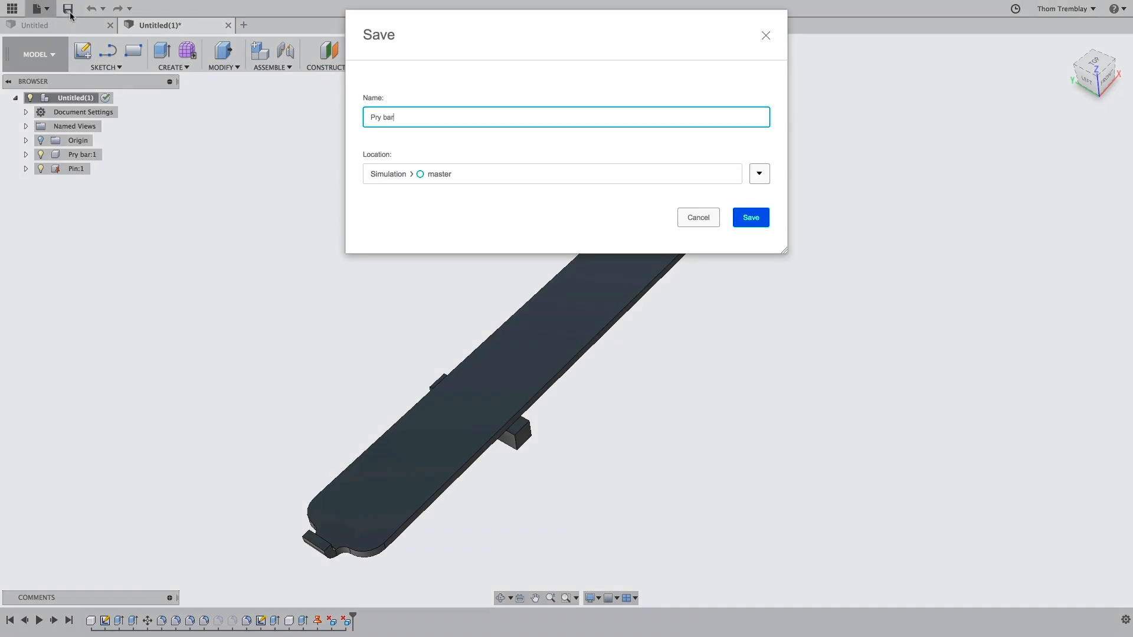
{"action": "left_click", "coordinate": [750, 218]}
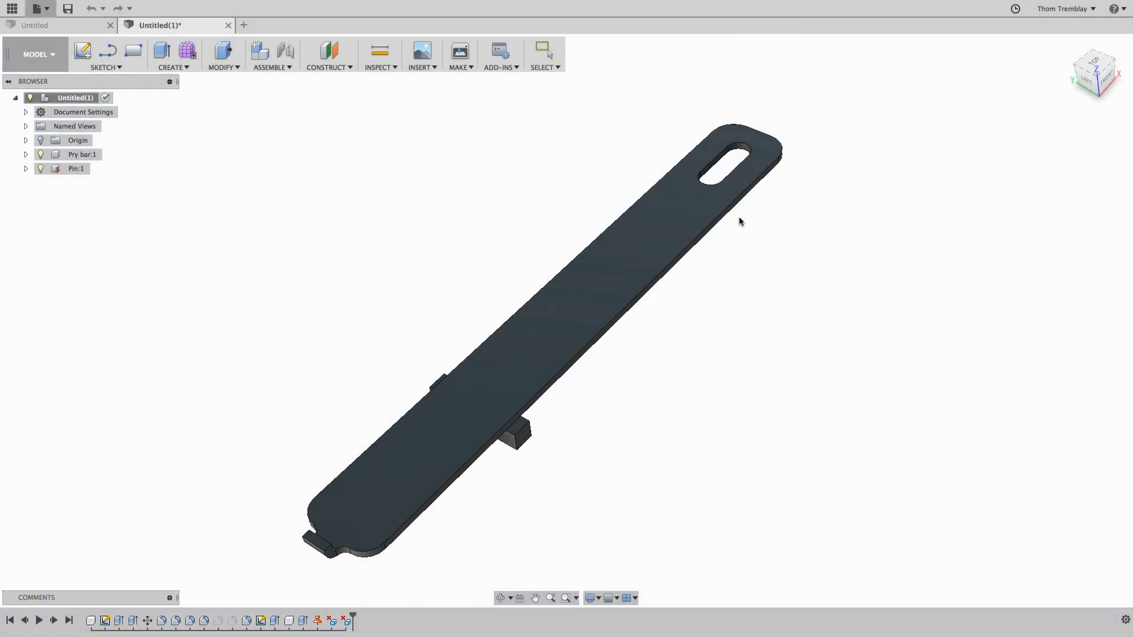
{"action": "left_click", "coordinate": [68, 9]}
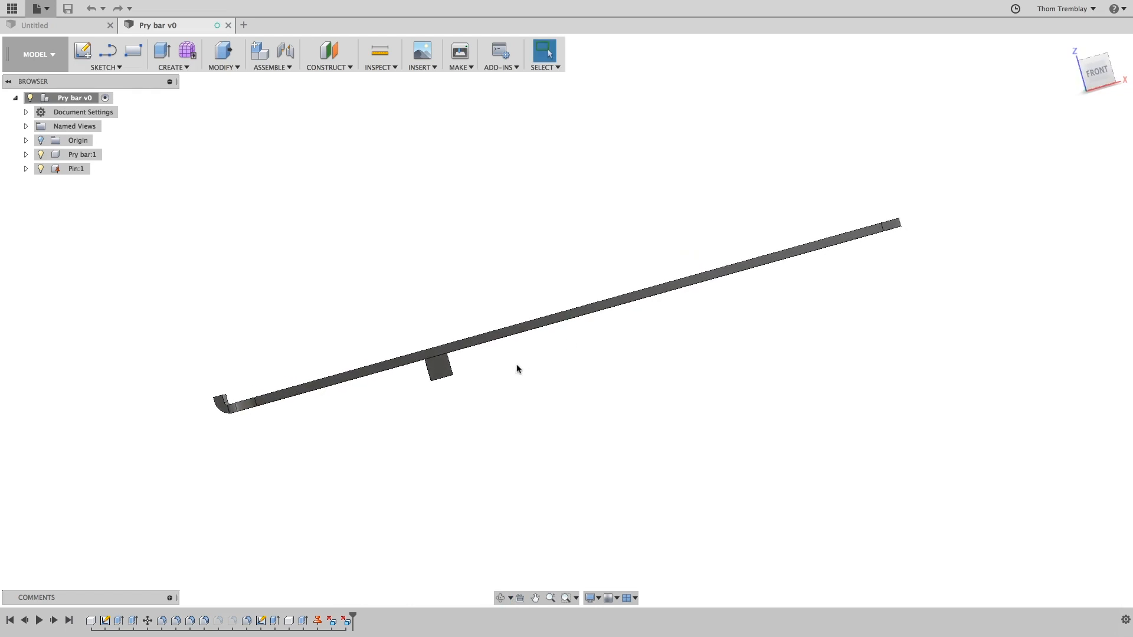
{"action": "left_click", "coordinate": [473, 379]}
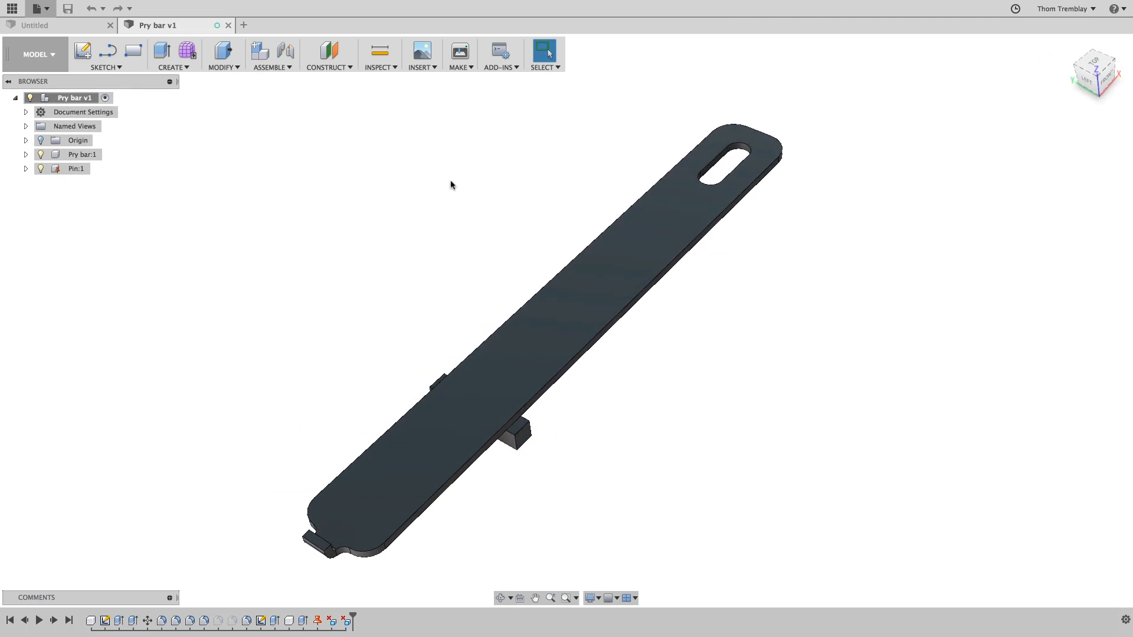
- Create a Nonlinear Static Stress study in the Simulation workspace
{"action": "left_click", "coordinate": [35, 54]}
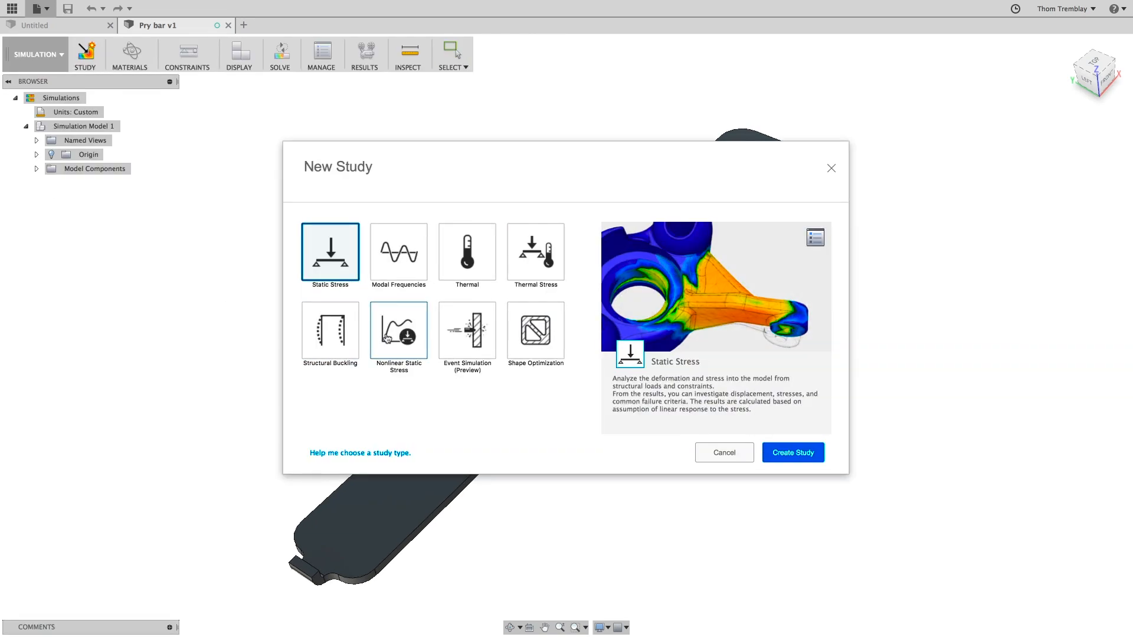
{"action": "left_click", "coordinate": [398, 333]}
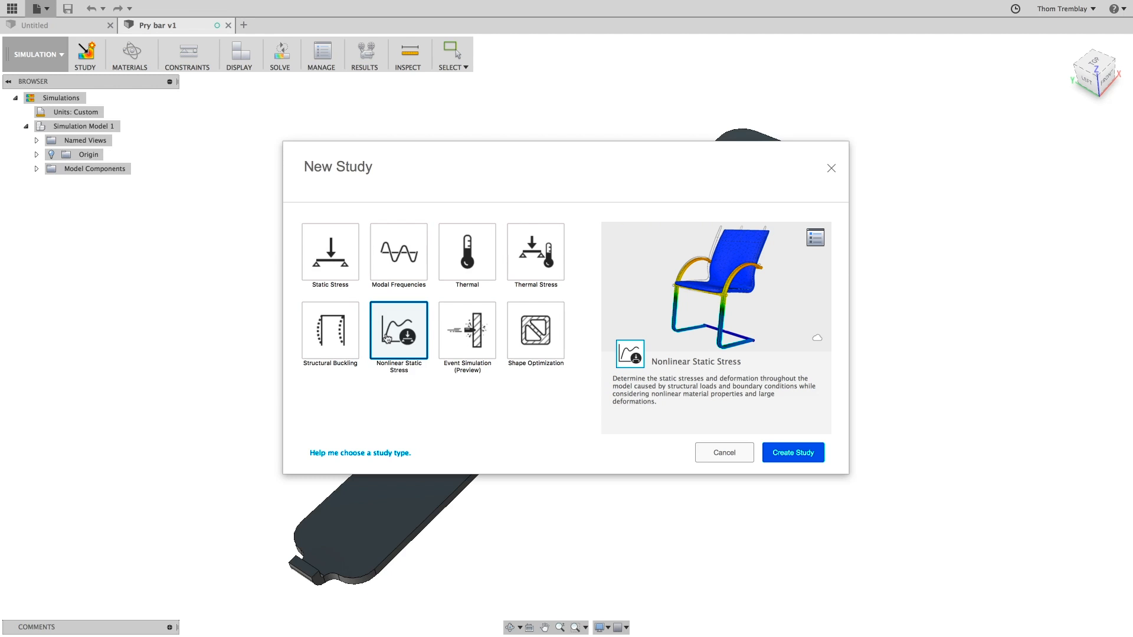
{"action": "left_click", "coordinate": [791, 452]}
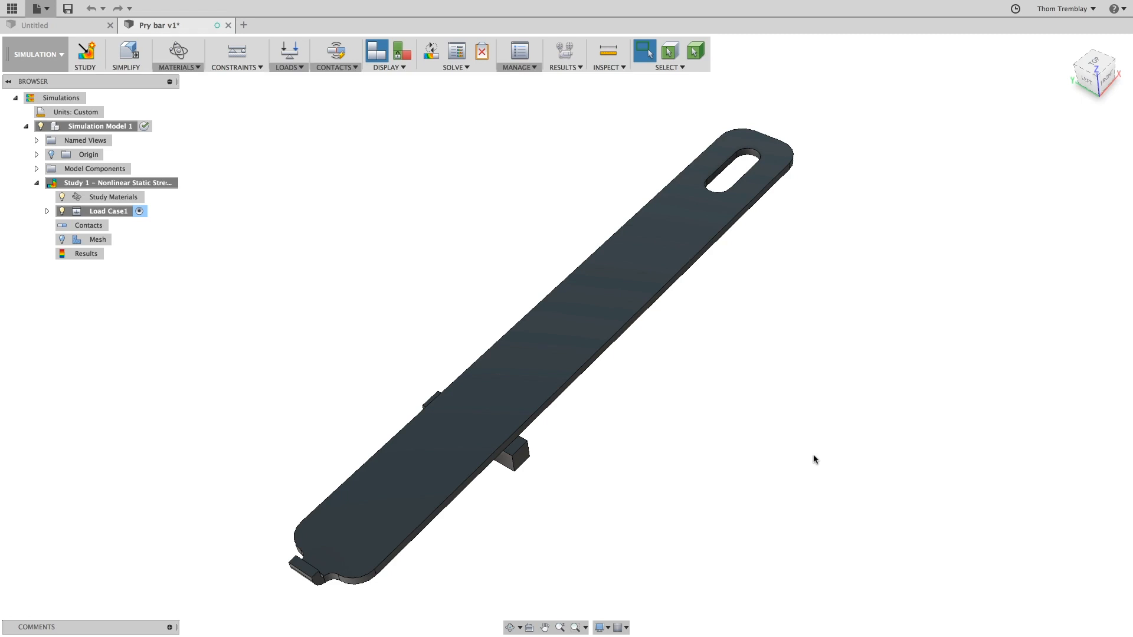
- From the nonlinear library, assign Steel - Standard Structural to the pin and Steel - Stainless to the bar
{"action": "left_click", "coordinate": [177, 55]}
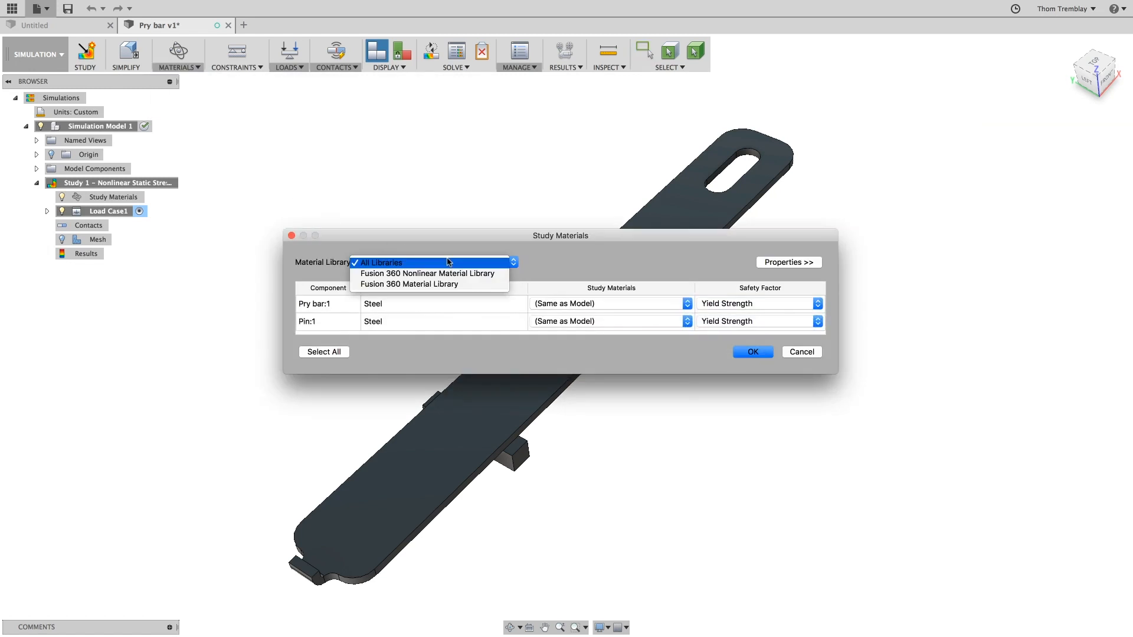
{"action": "left_click", "coordinate": [426, 273]}
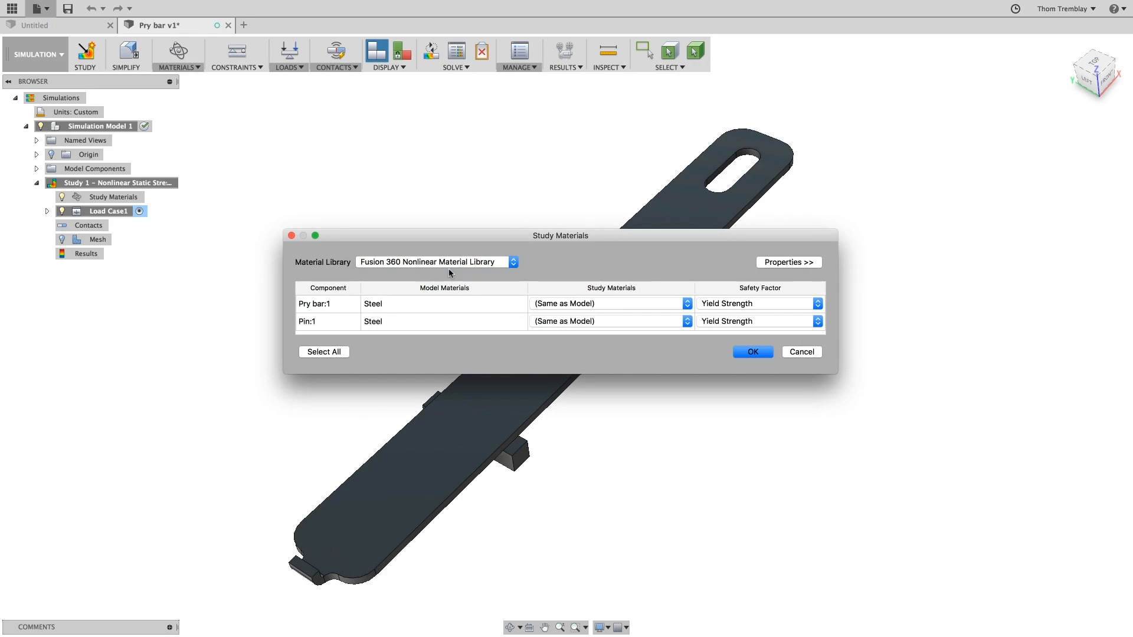
{"action": "left_click", "coordinate": [611, 320]}
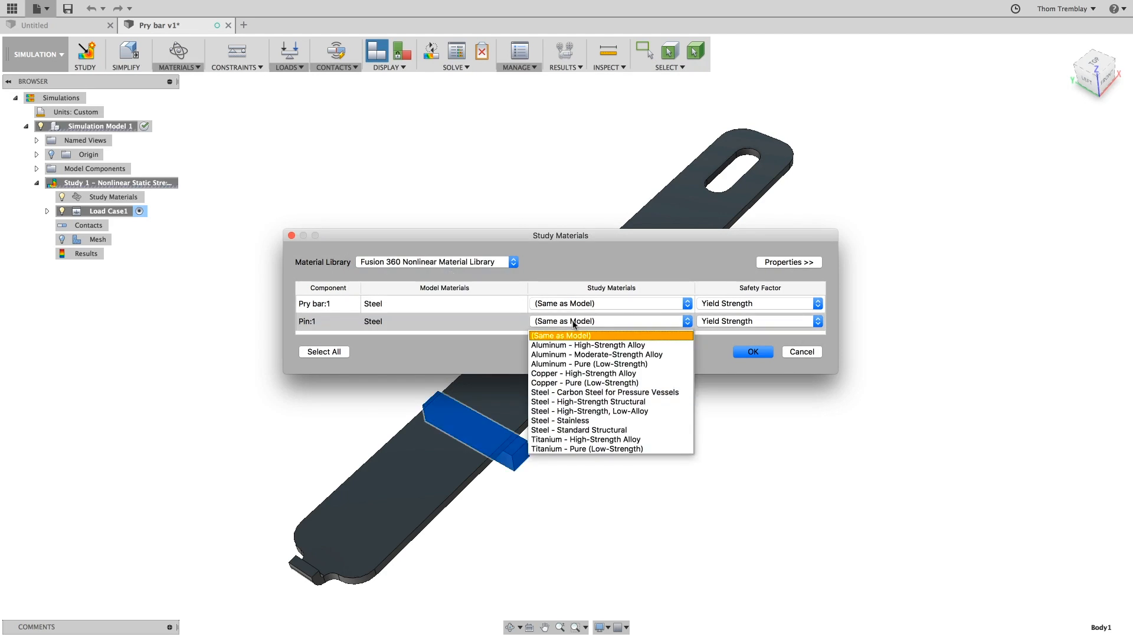
{"action": "left_click", "coordinate": [579, 430]}
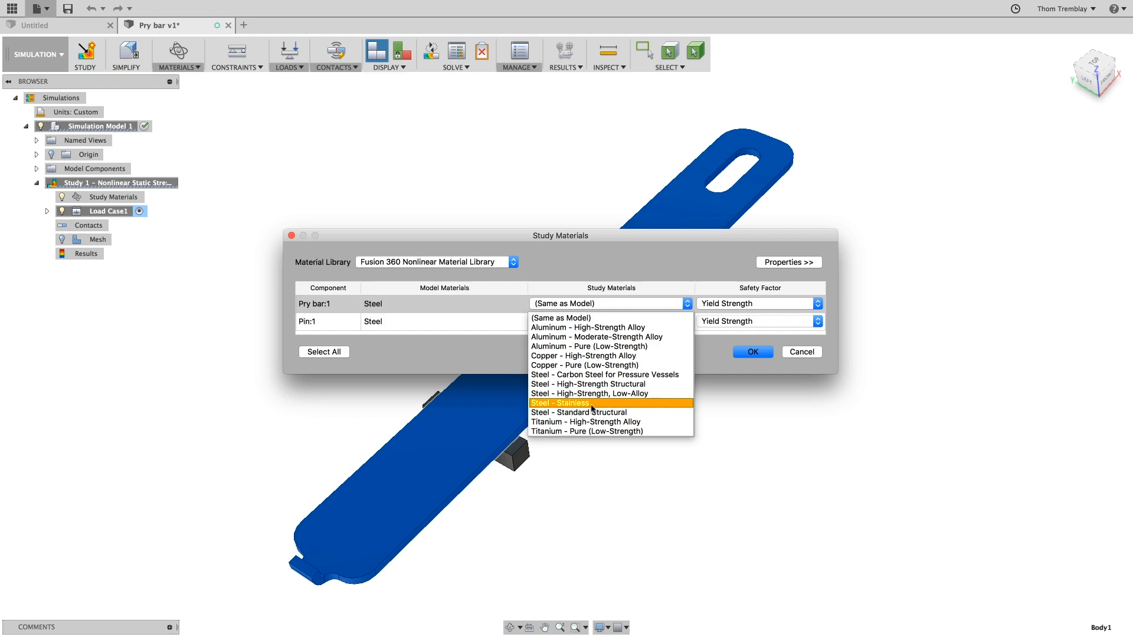
{"action": "left_click", "coordinate": [559, 403]}
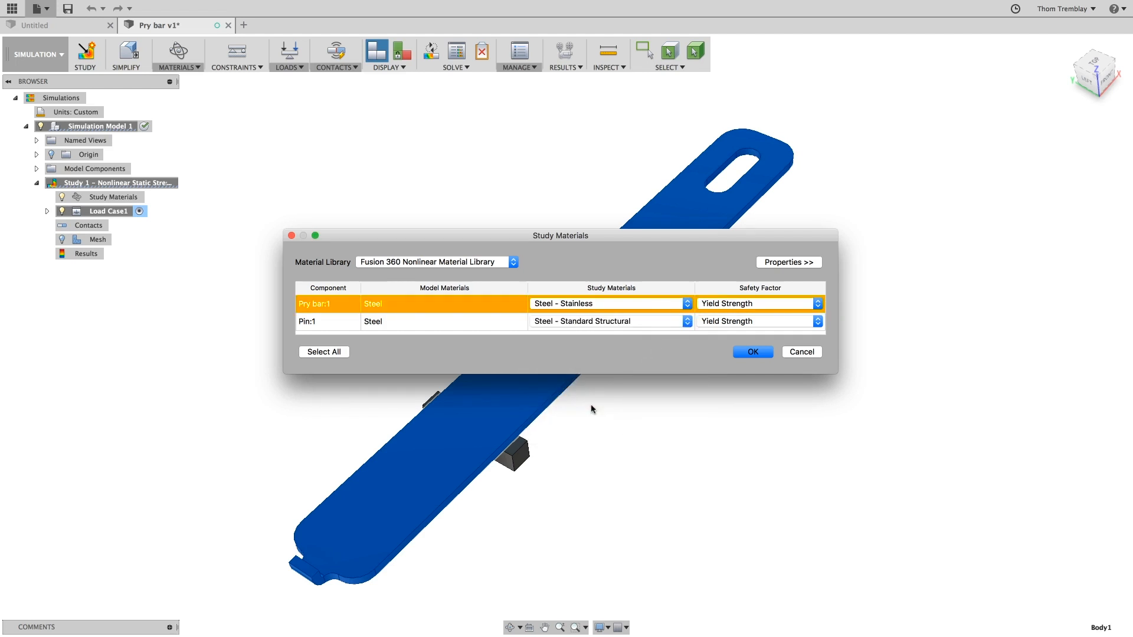
{"action": "left_click", "coordinate": [787, 262]}
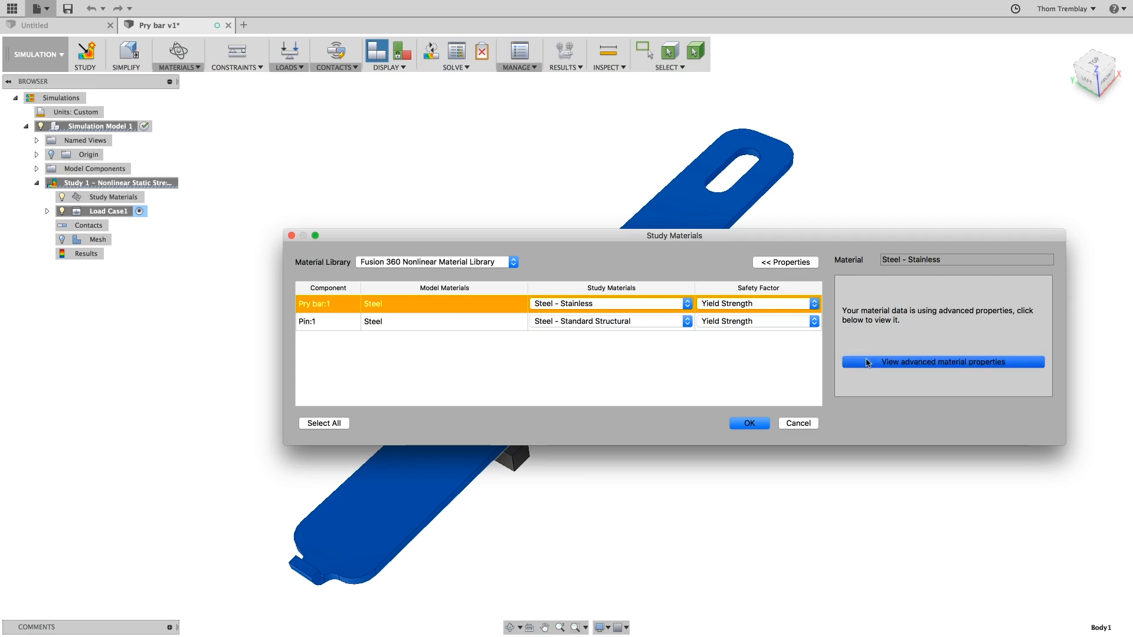
- Set the stainless steel's advanced behaviour type to Elasto-plastic (Bi-linear) and apply
{"action": "left_click", "coordinate": [942, 362]}
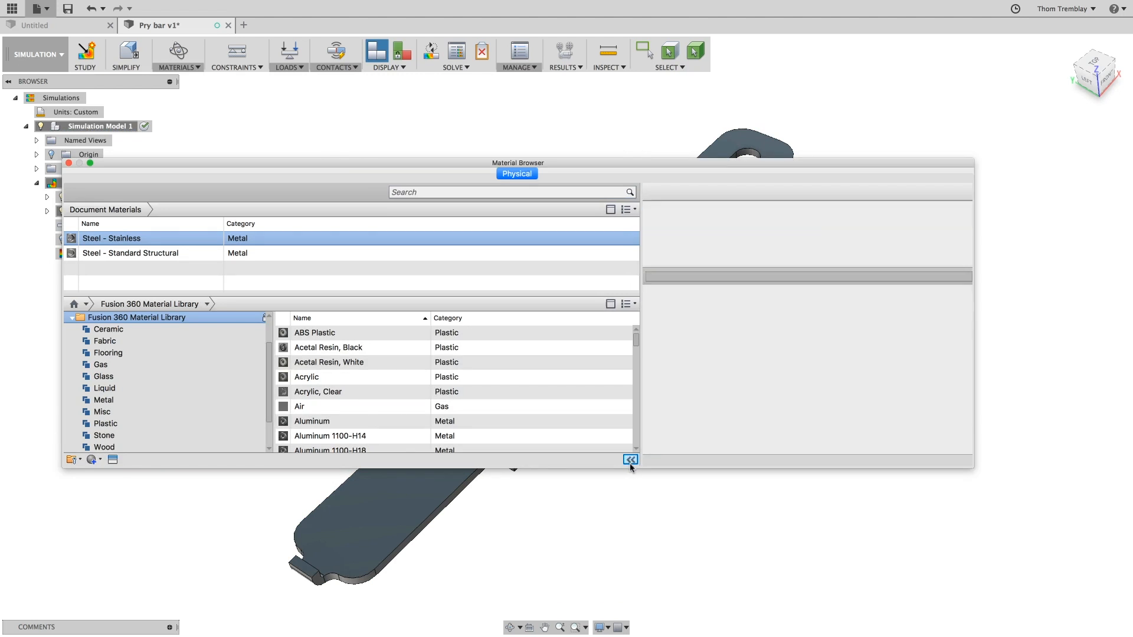
{"action": "left_click", "coordinate": [630, 460]}
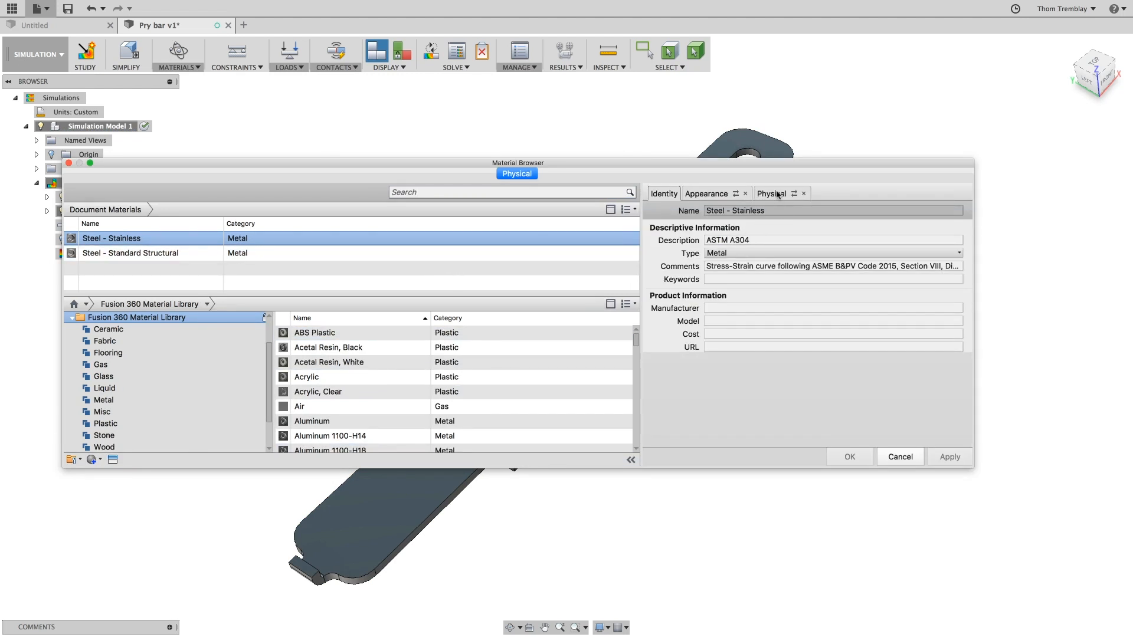
{"action": "left_click", "coordinate": [771, 193]}
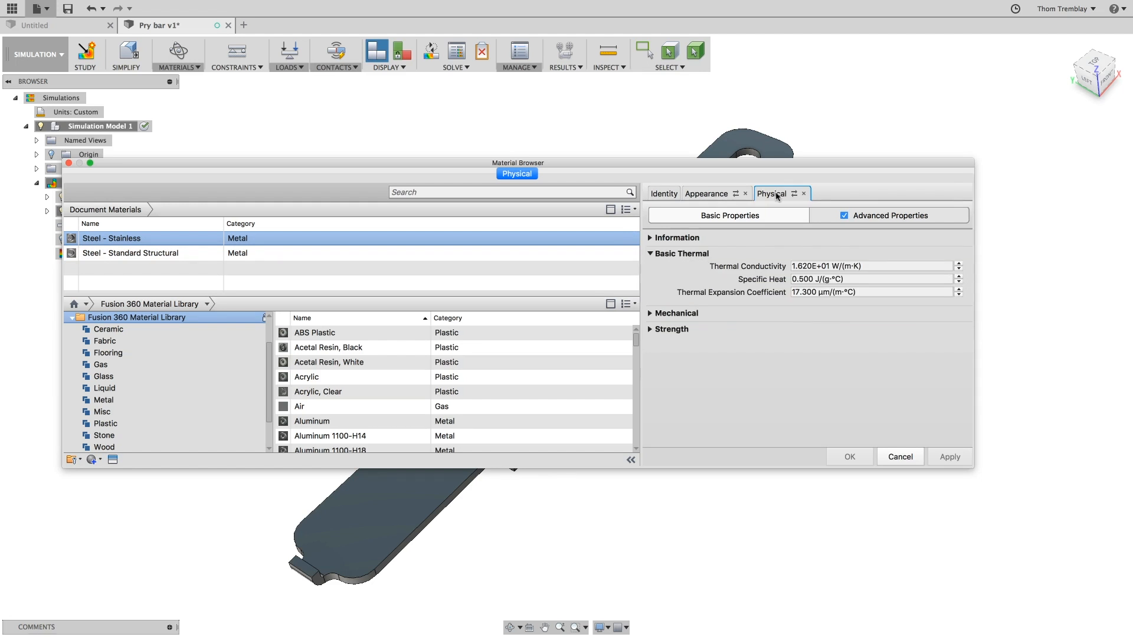
{"action": "left_click", "coordinate": [890, 215]}
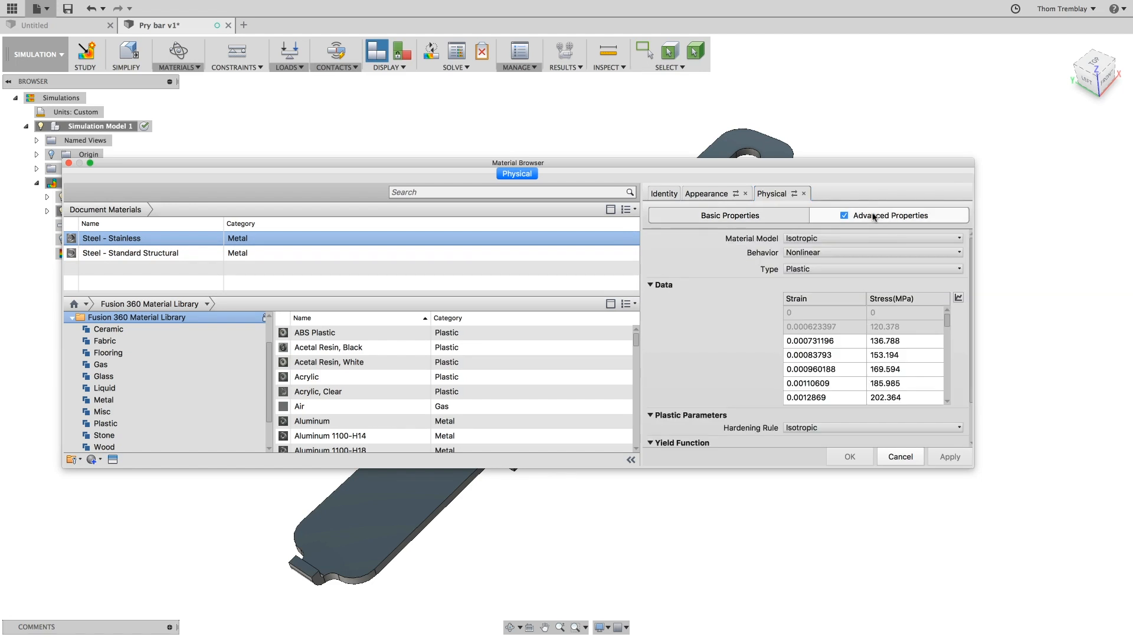
{"action": "left_click", "coordinate": [872, 238]}
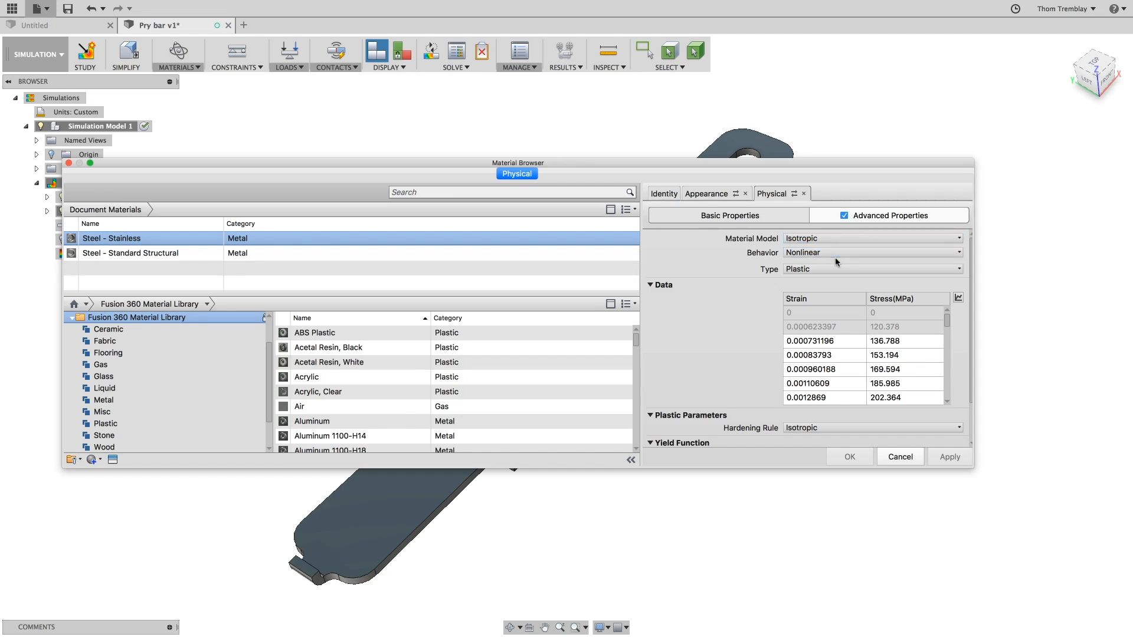
{"action": "left_click", "coordinate": [872, 268]}
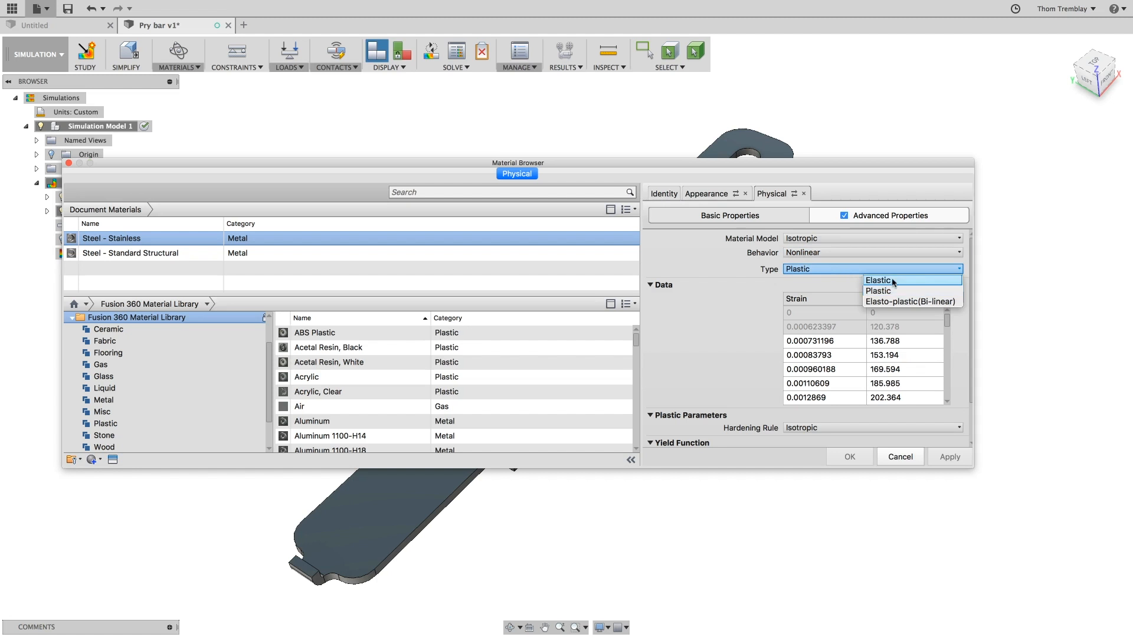
{"action": "left_click", "coordinate": [912, 301]}
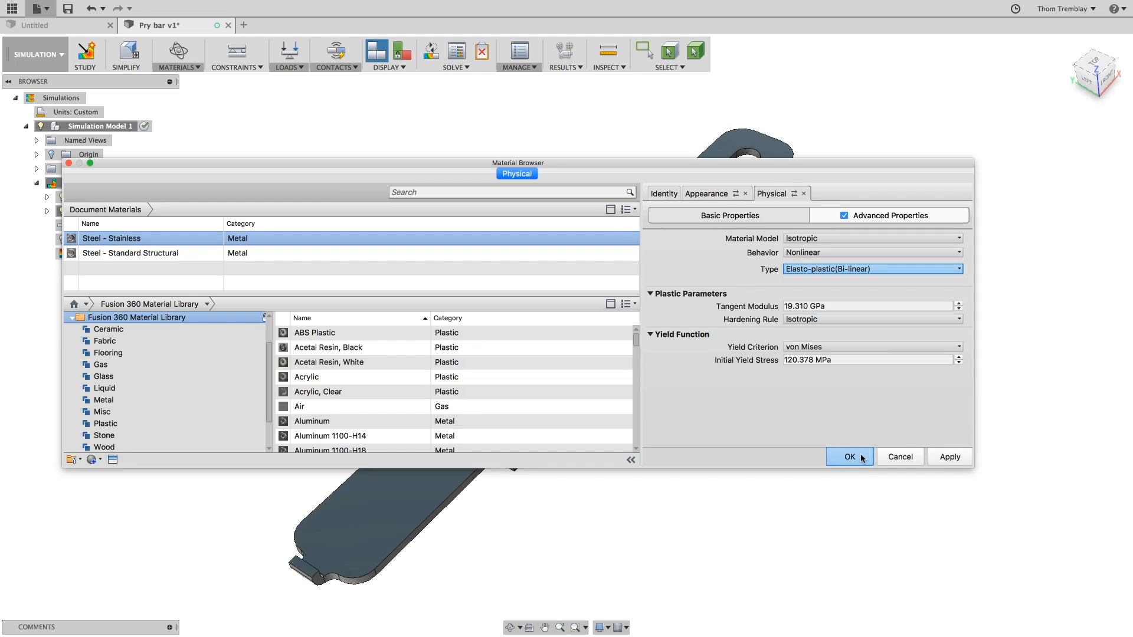
{"action": "left_click", "coordinate": [849, 456]}
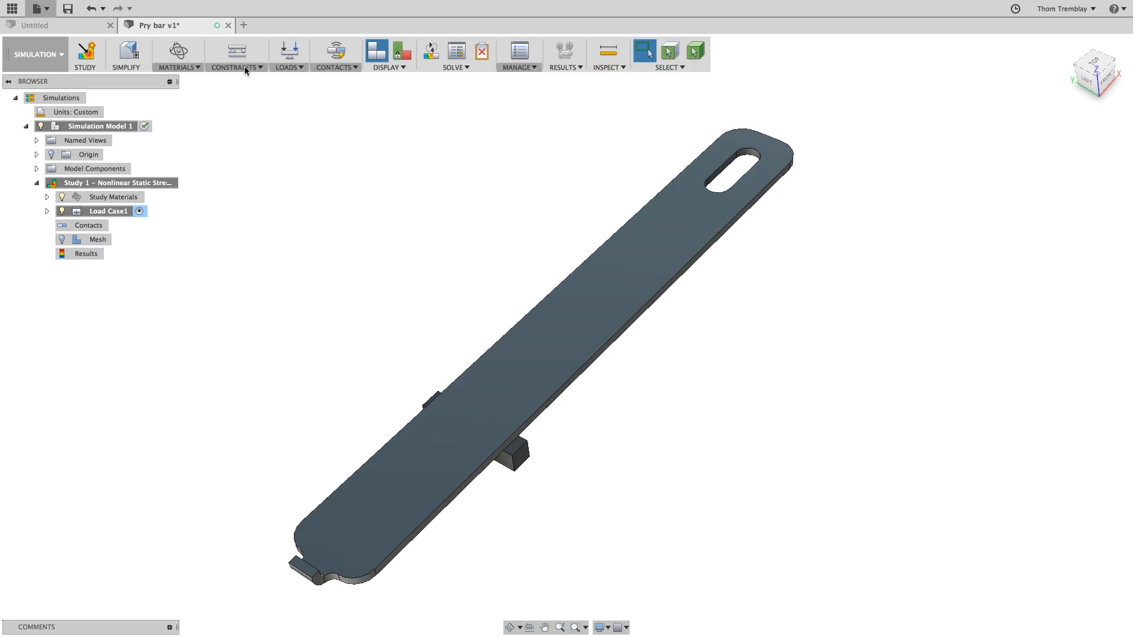
{"action": "left_click", "coordinate": [236, 51]}
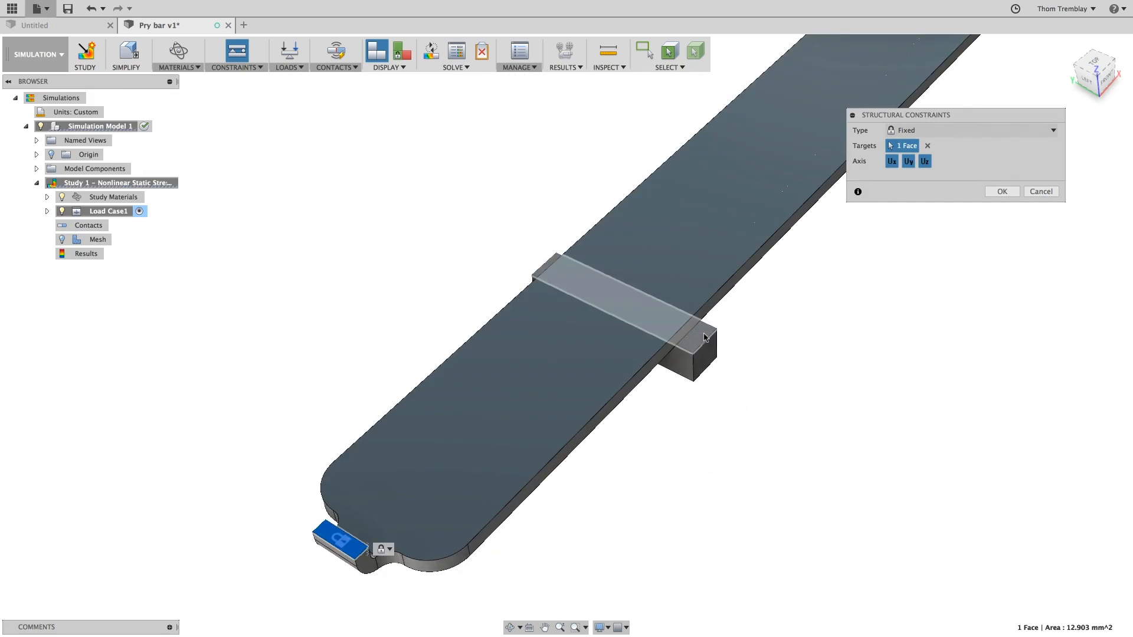
{"action": "left_click", "coordinate": [683, 336]}
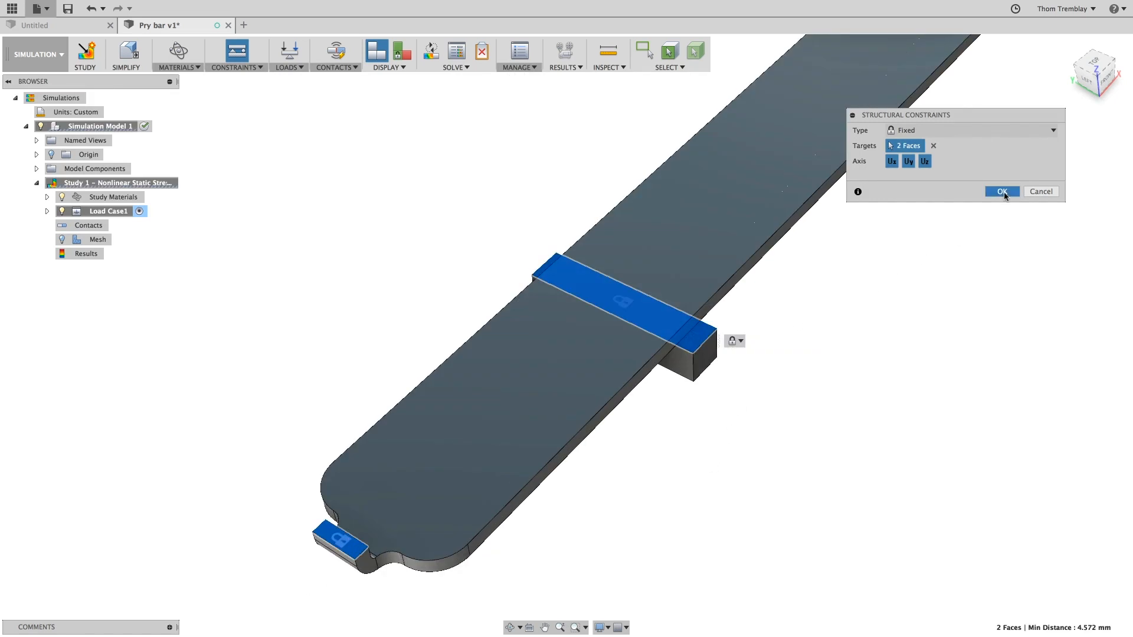
{"action": "left_click", "coordinate": [1001, 191]}
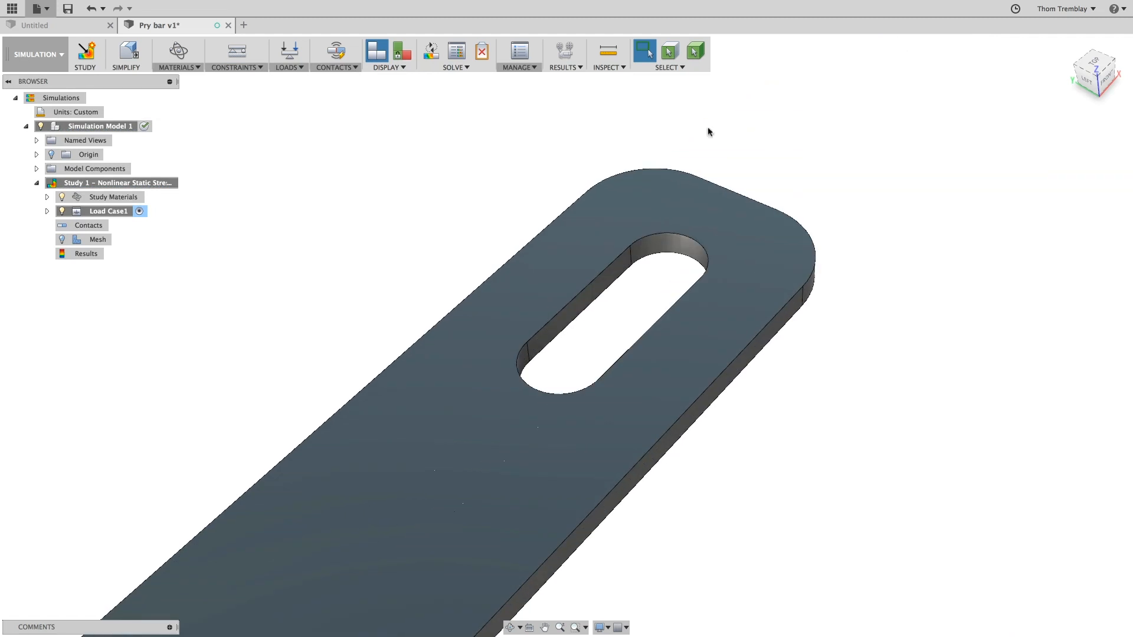
- Apply a downward 4 lbforce structural load to the four inner slot faces
{"action": "left_click", "coordinate": [286, 51]}
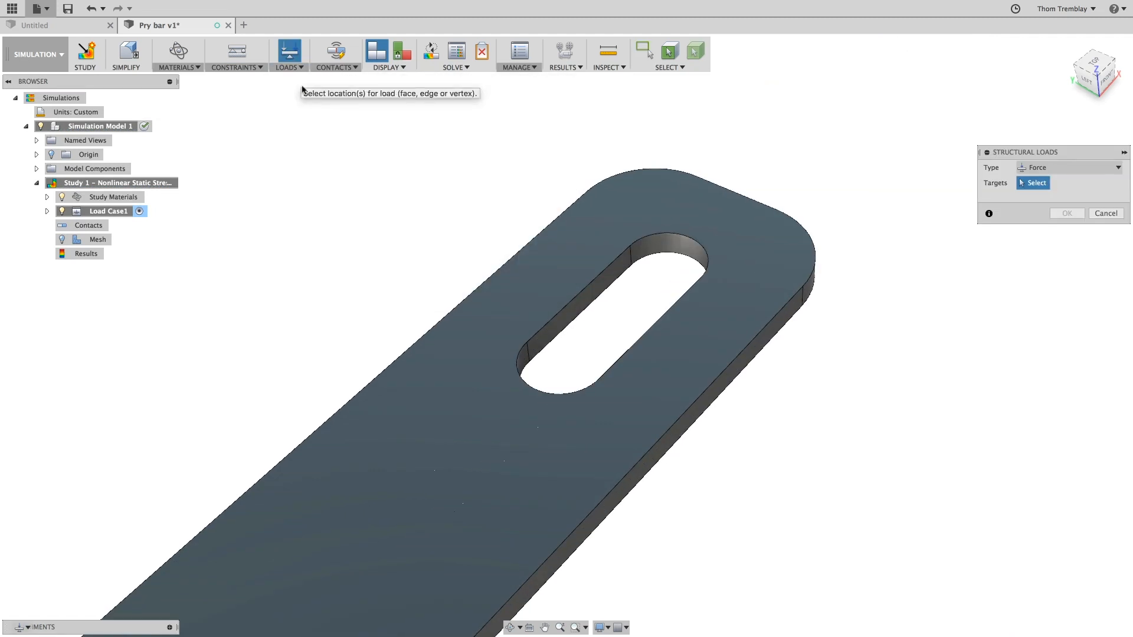
{"action": "left_click", "coordinate": [579, 289]}
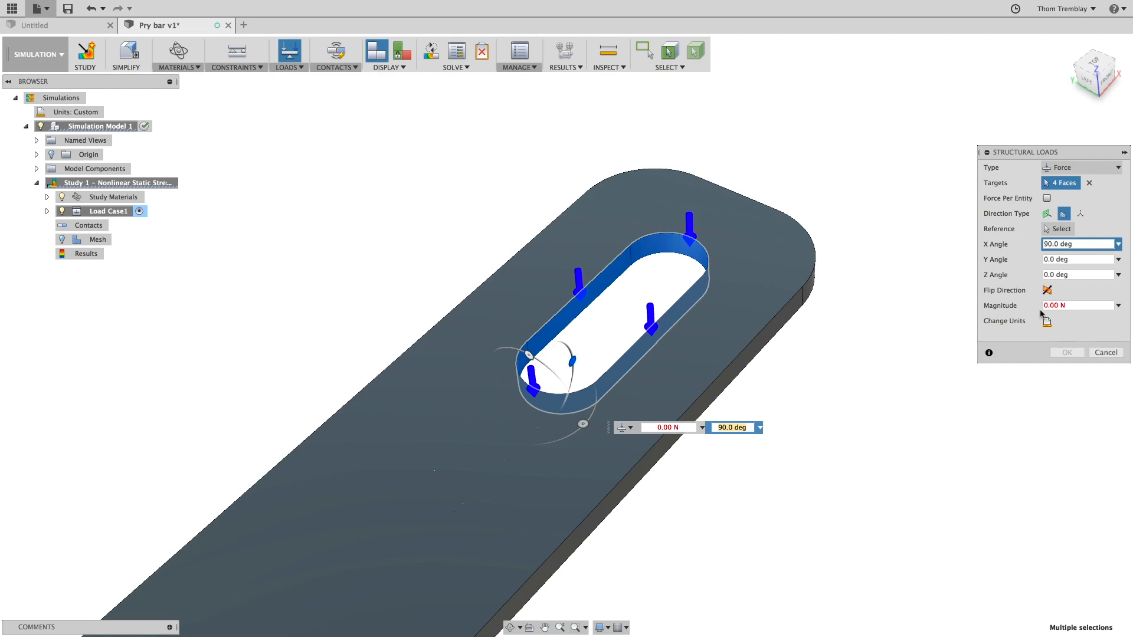
{"action": "left_click", "coordinate": [1047, 321]}
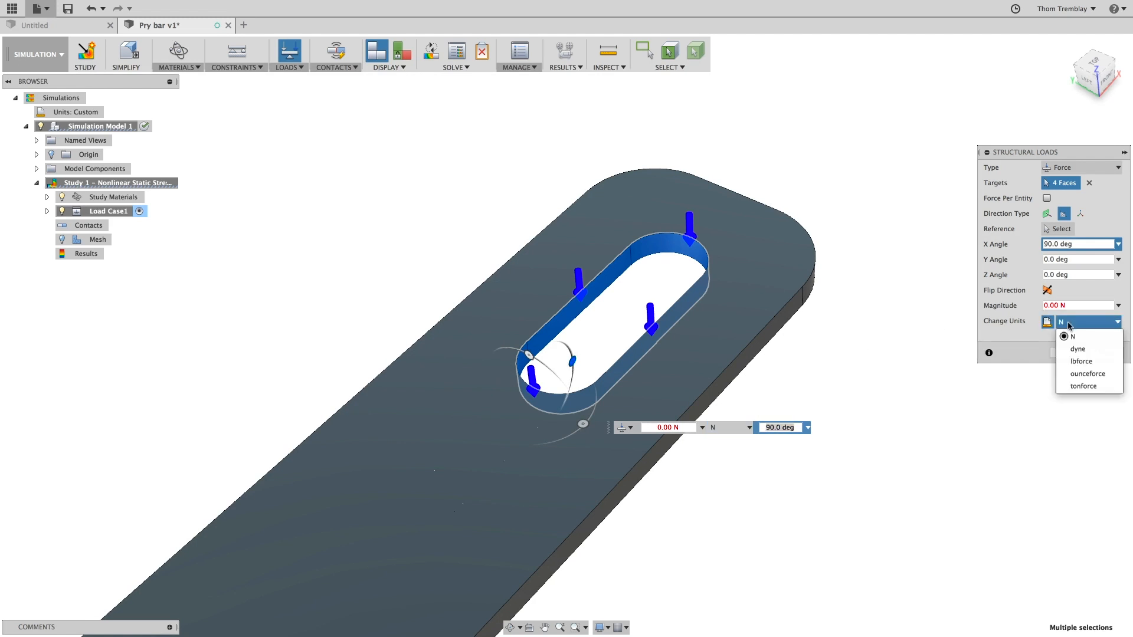
{"action": "left_click", "coordinate": [1081, 361]}
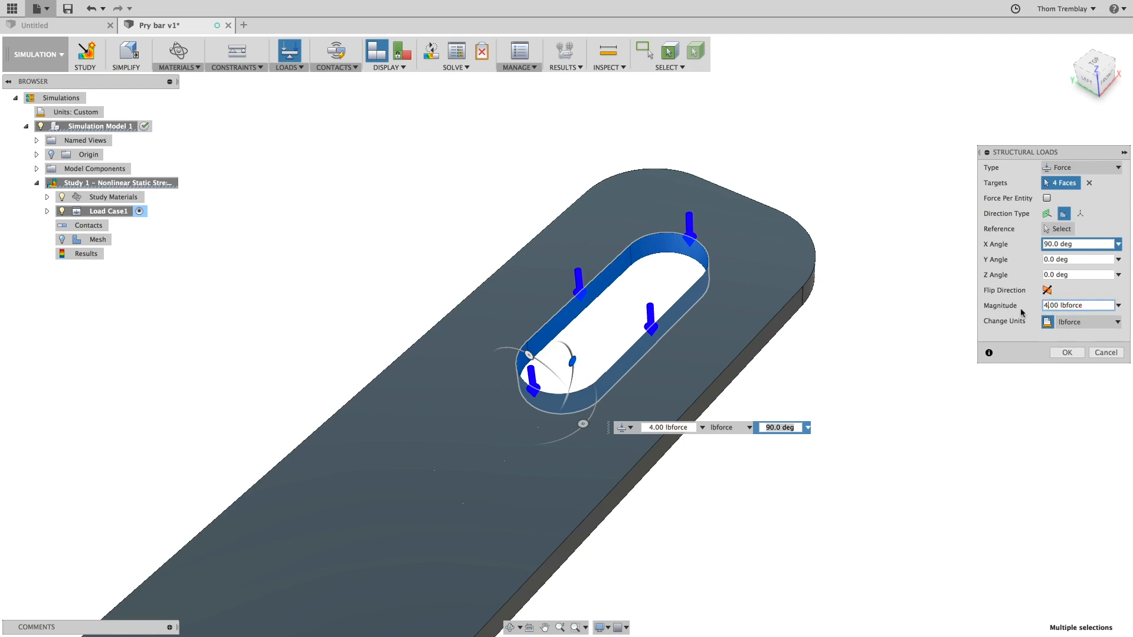
{"action": "left_click", "coordinate": [1065, 353]}
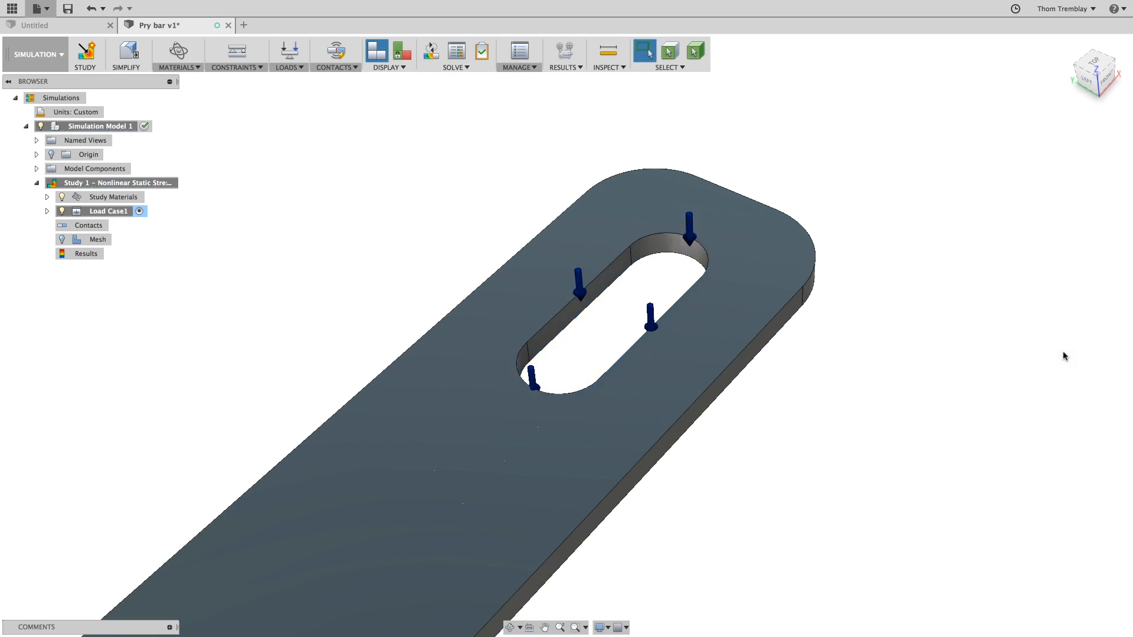
{"action": "left_click", "coordinate": [334, 55]}
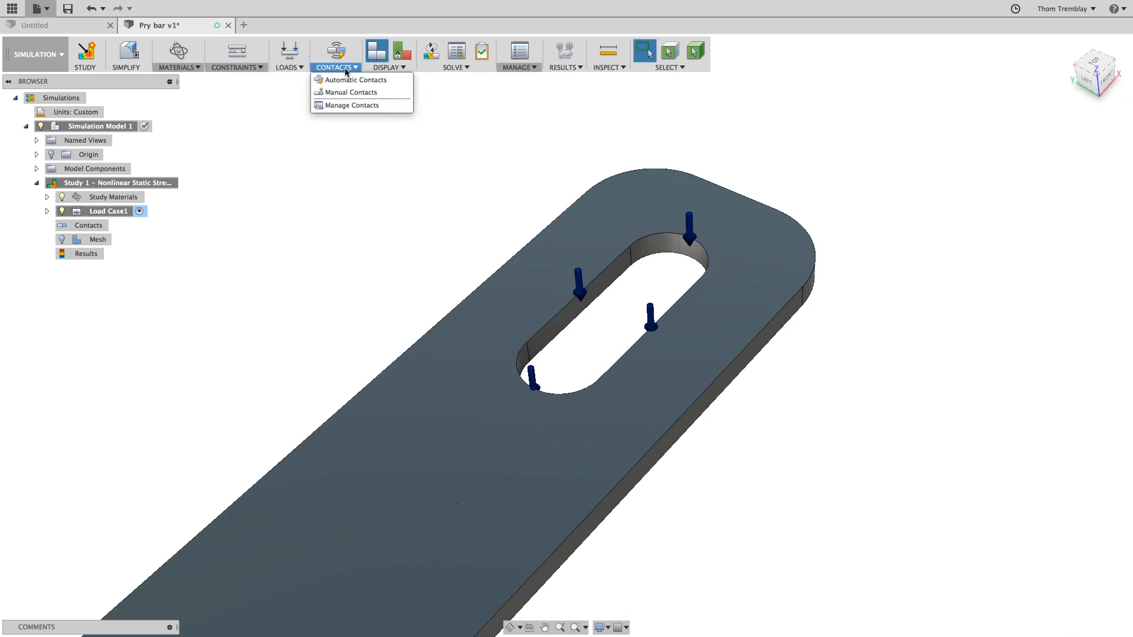
- Generate automatic contacts, then change the Bonded1 contact set to Sliding
{"action": "left_click", "coordinate": [354, 80]}
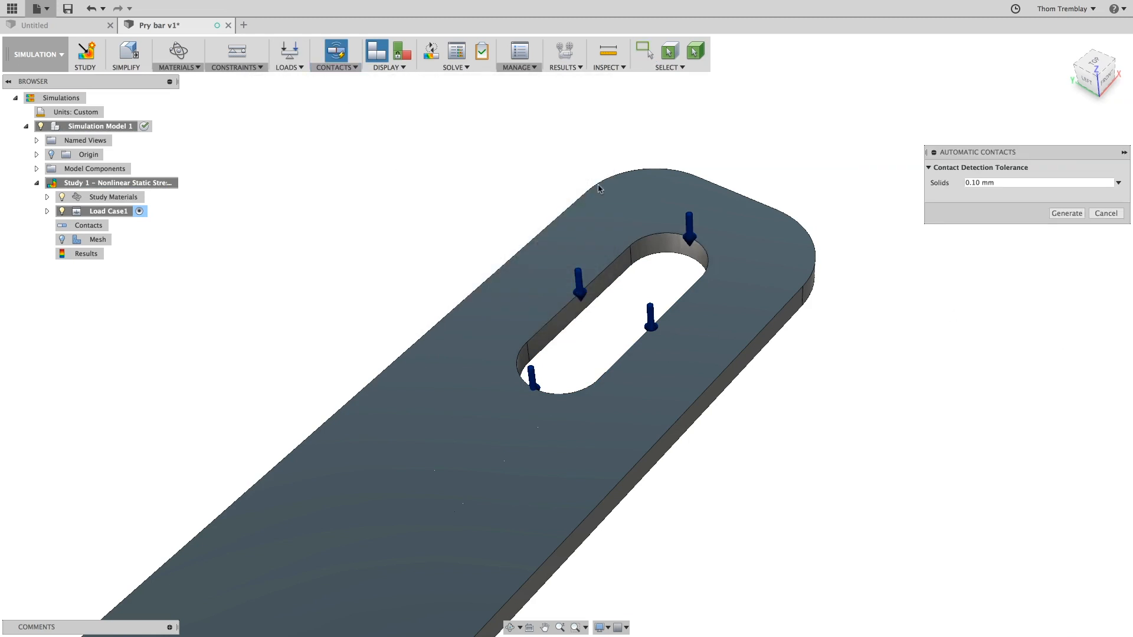
{"action": "left_click", "coordinate": [1065, 212]}
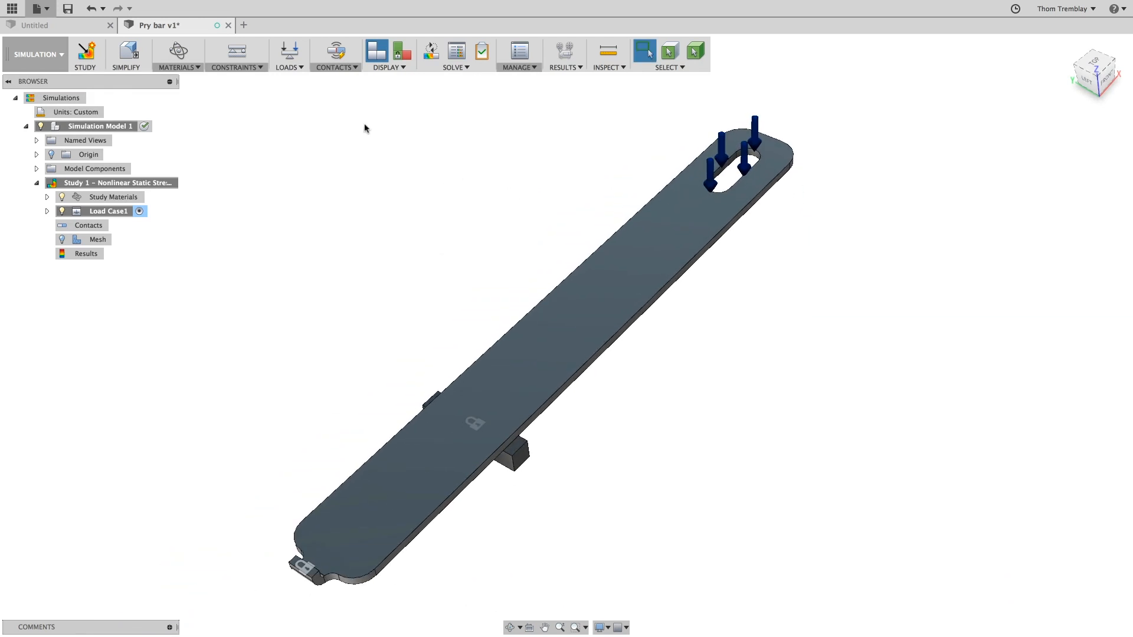
{"action": "left_click", "coordinate": [334, 54]}
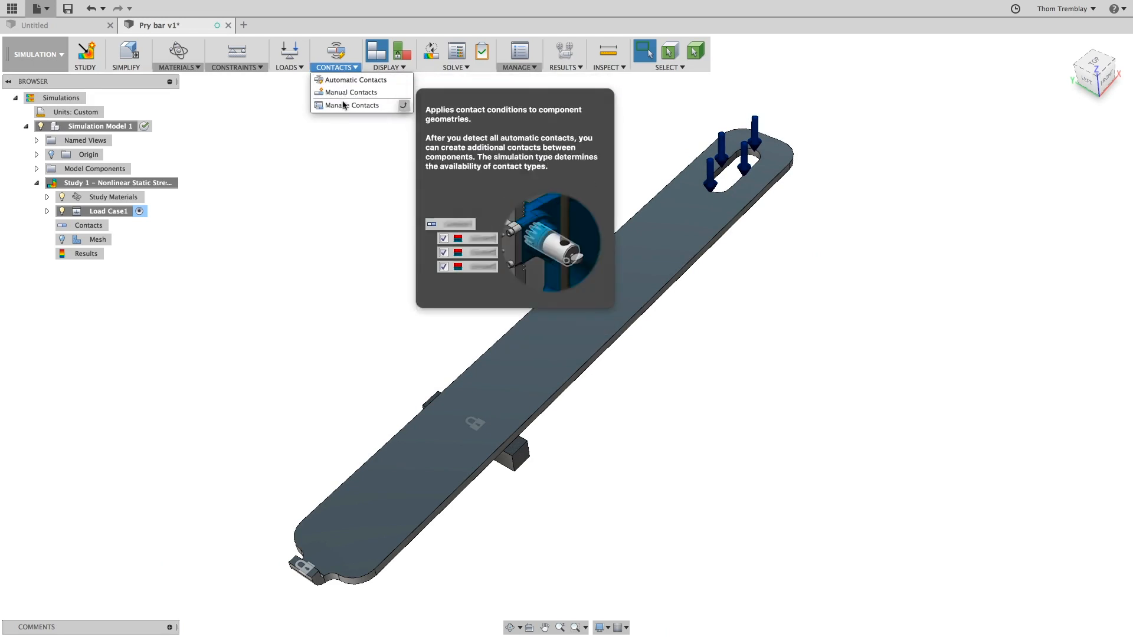
{"action": "left_click", "coordinate": [351, 105]}
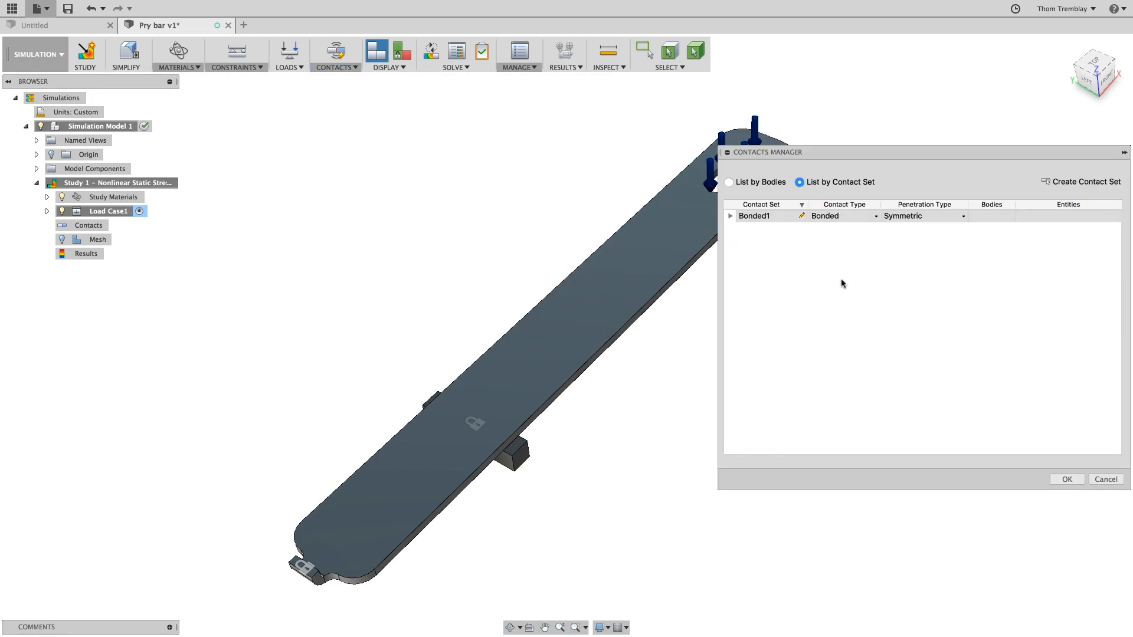
{"action": "left_click", "coordinate": [754, 216]}
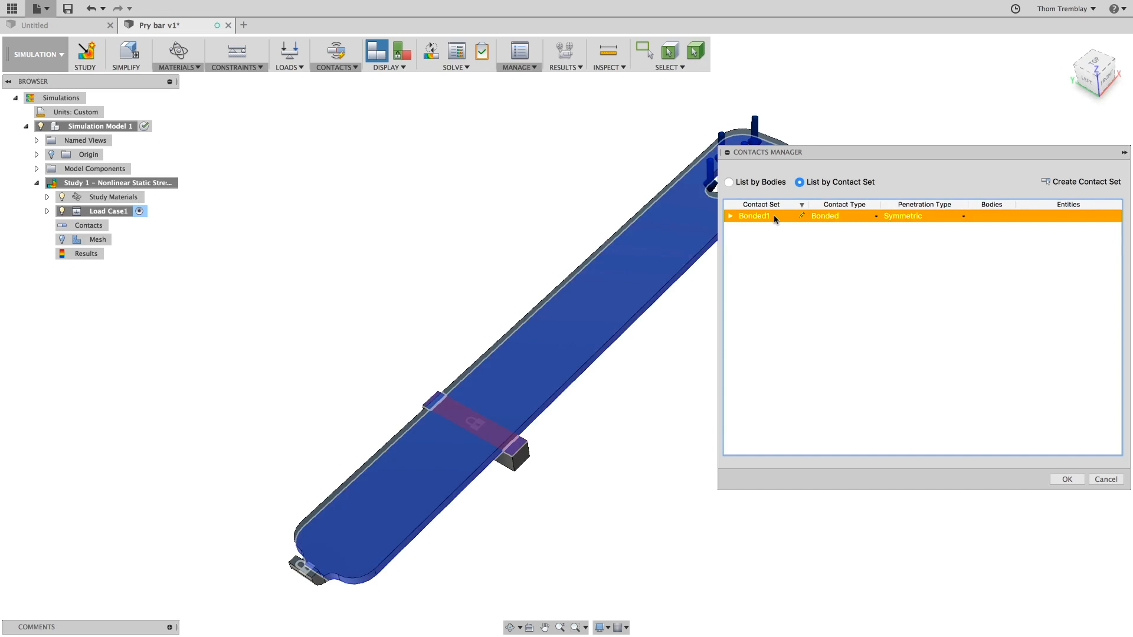
{"action": "left_click", "coordinate": [843, 215]}
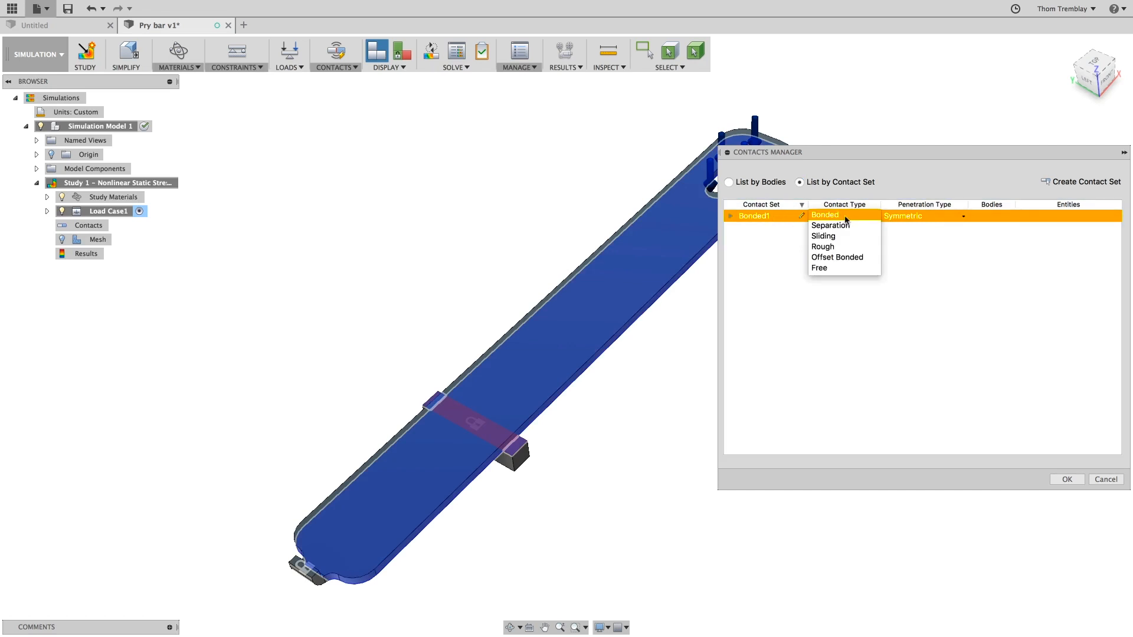
{"action": "left_click", "coordinate": [822, 236]}
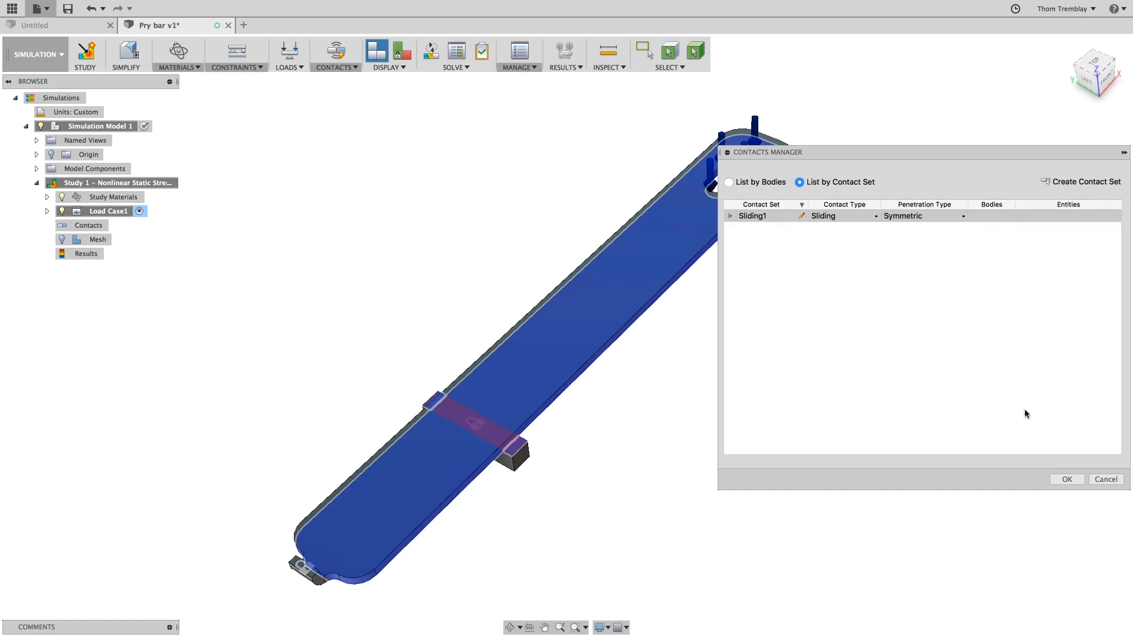
{"action": "left_click", "coordinate": [753, 216]}
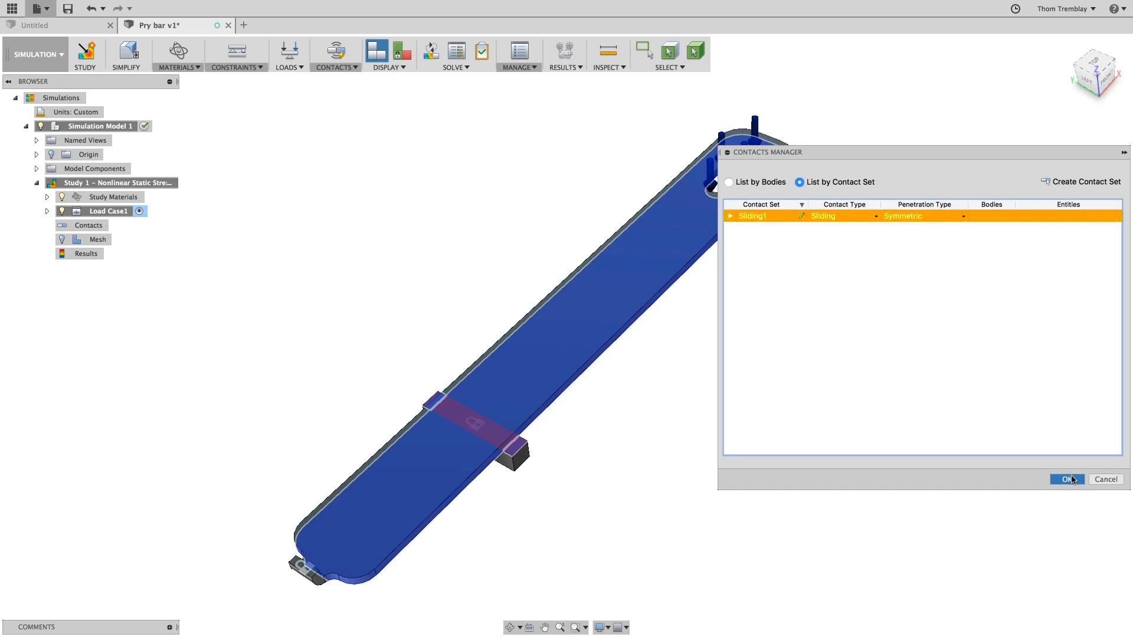
{"action": "left_click", "coordinate": [1065, 479]}
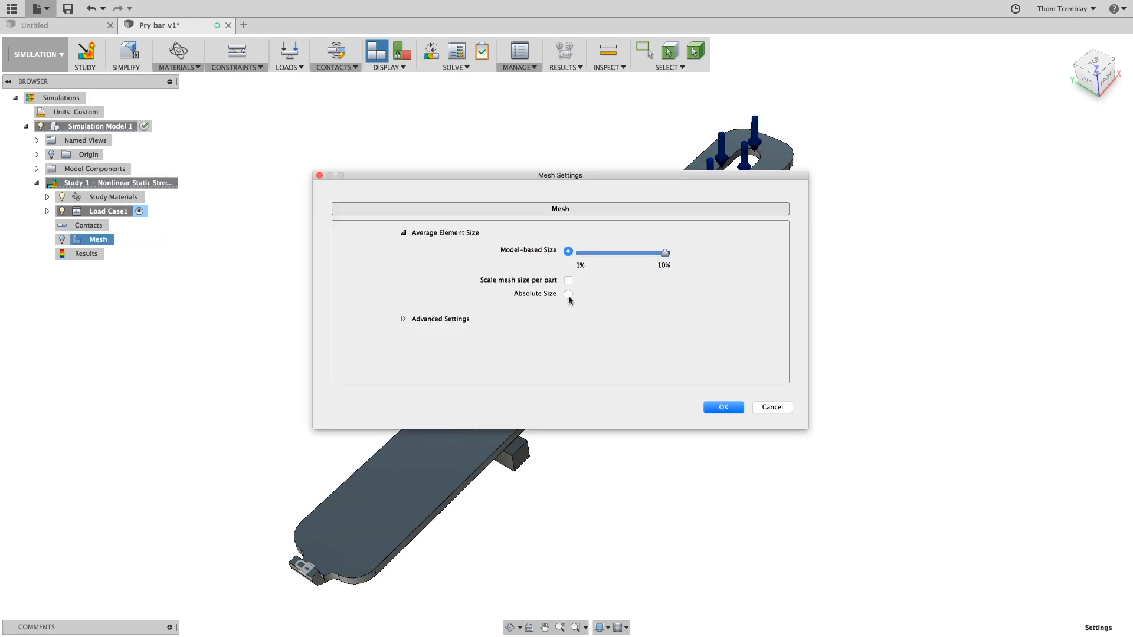
- Switch the mesh to an absolute 10 mm element size
{"action": "left_click", "coordinate": [568, 294]}
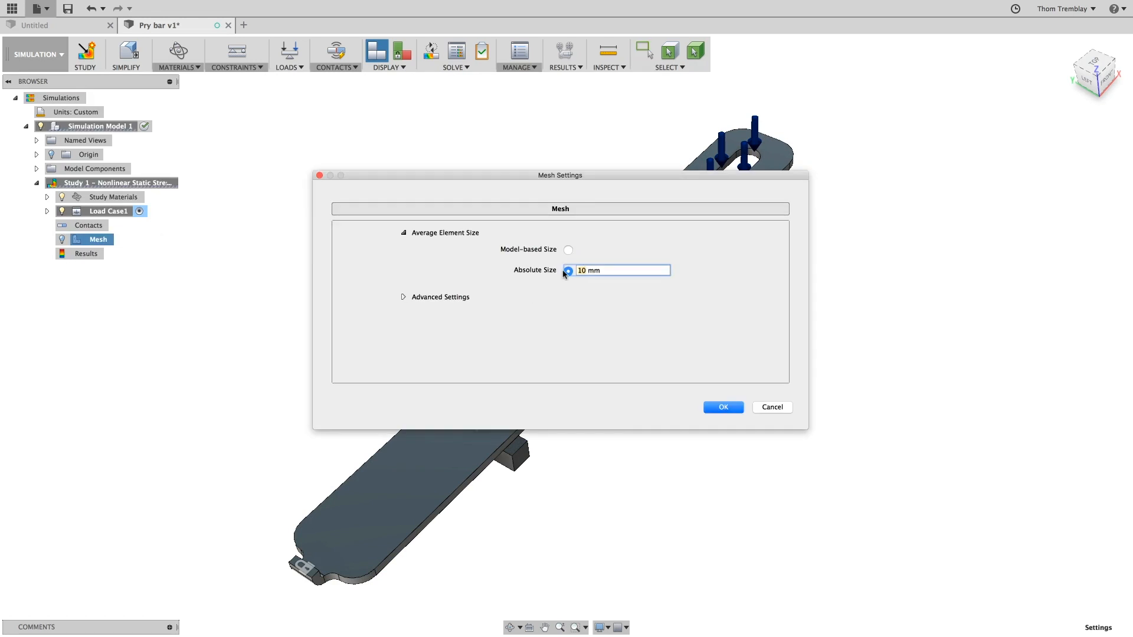
{"action": "left_click", "coordinate": [722, 407]}
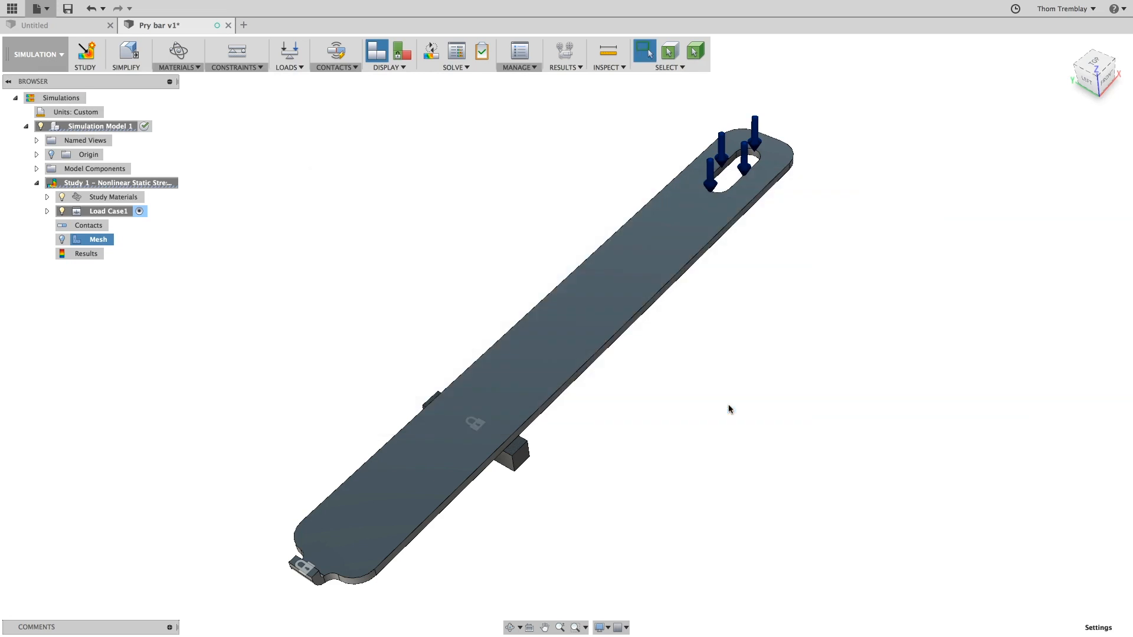
{"action": "mouse_move", "coordinate": [482, 52]}
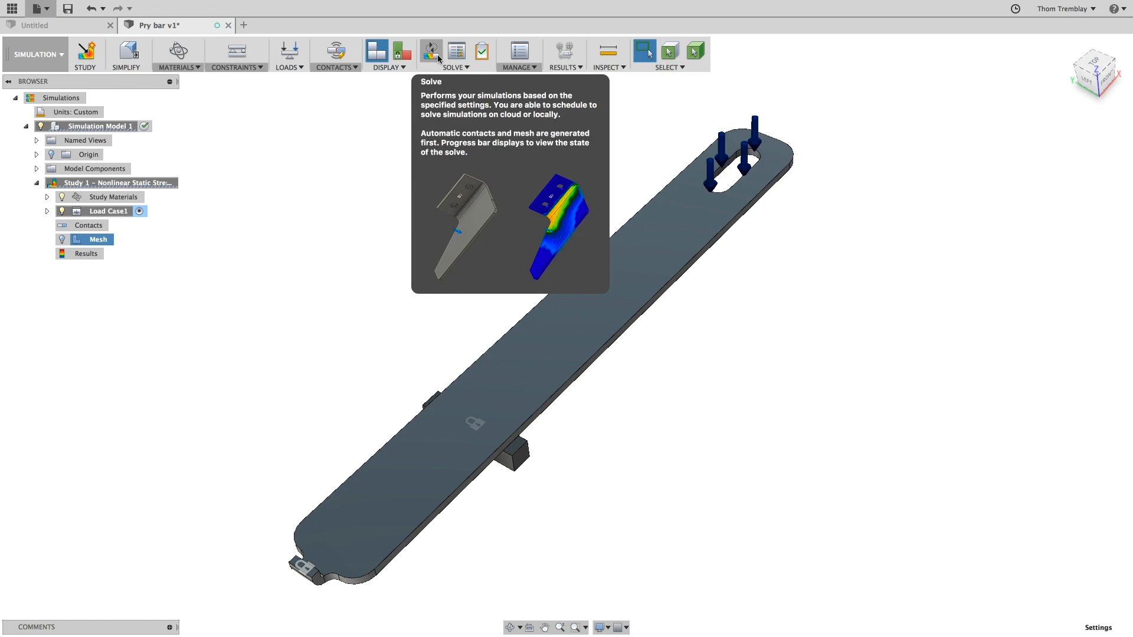
- Solve Study 1 on the cloud and expand the job to view its stages
{"action": "left_click", "coordinate": [430, 51]}
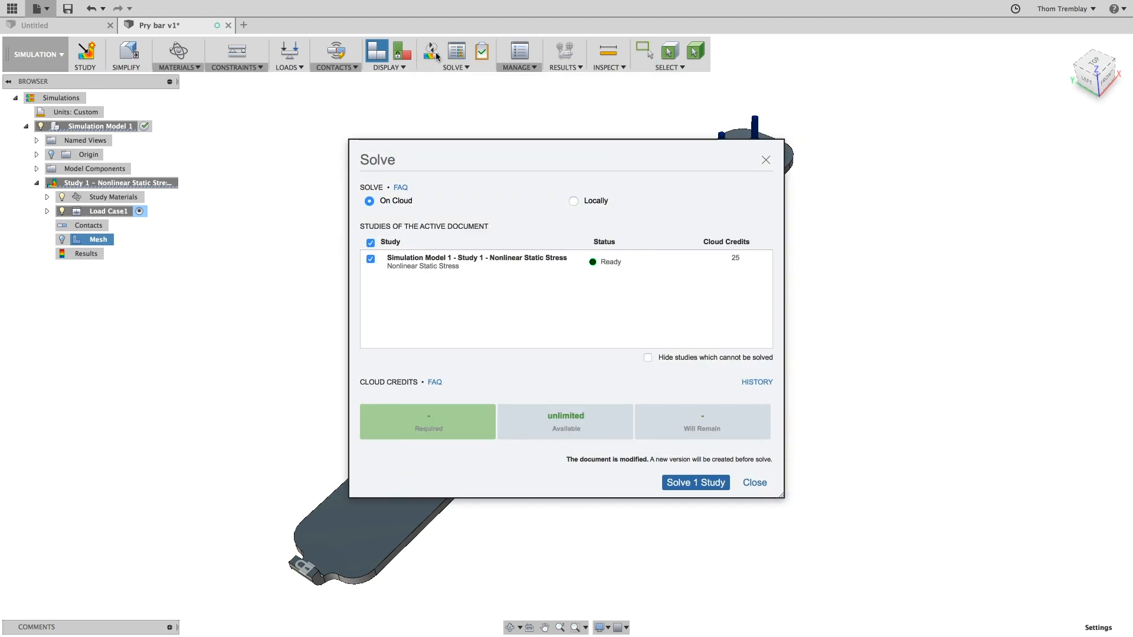
{"action": "left_click", "coordinate": [573, 200]}
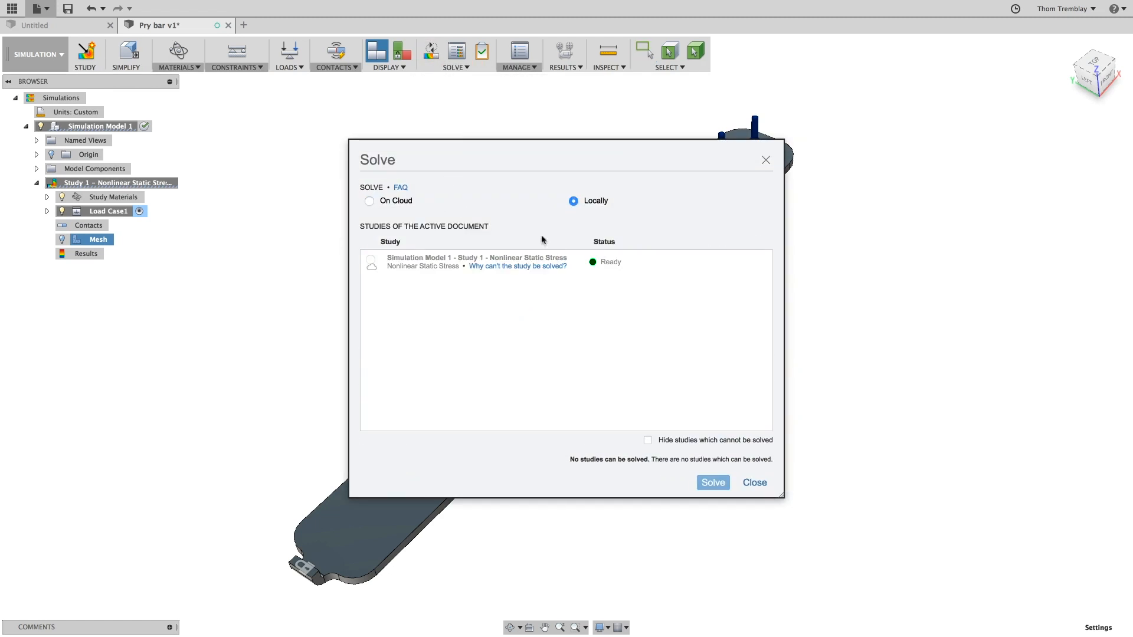
{"action": "mouse_move", "coordinate": [412, 219]}
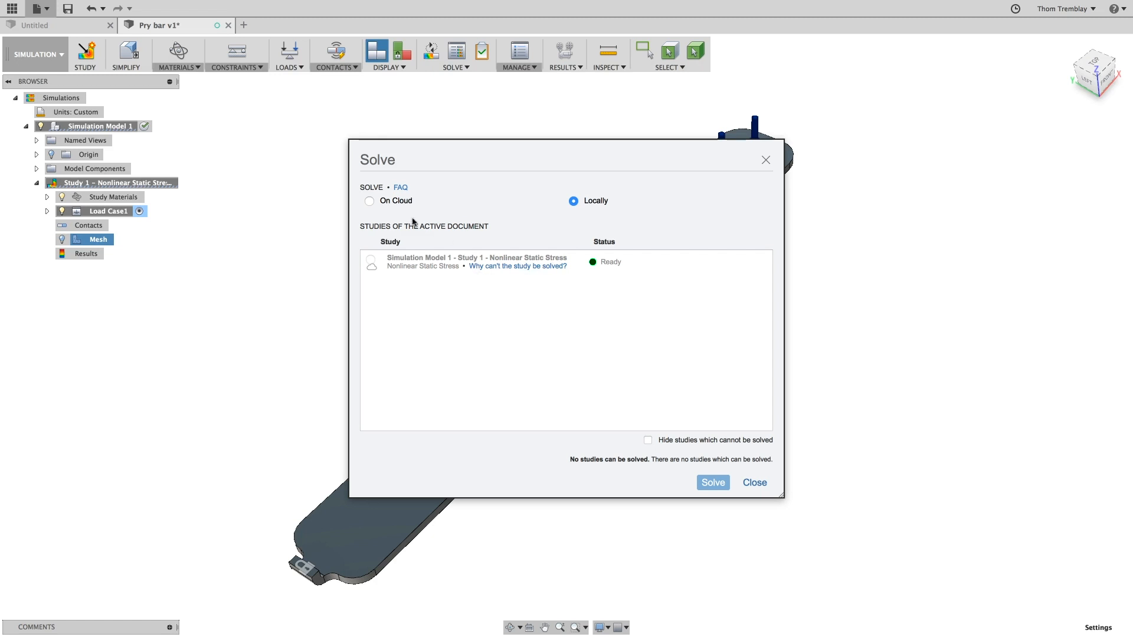
{"action": "left_click", "coordinate": [369, 200]}
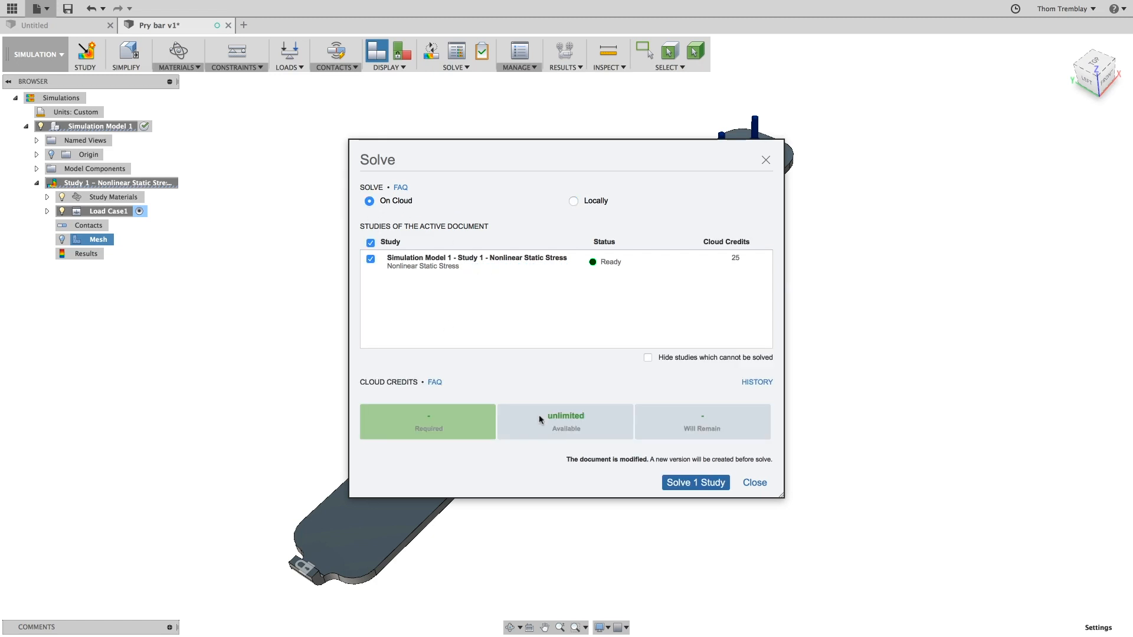
{"action": "left_click", "coordinate": [694, 483]}
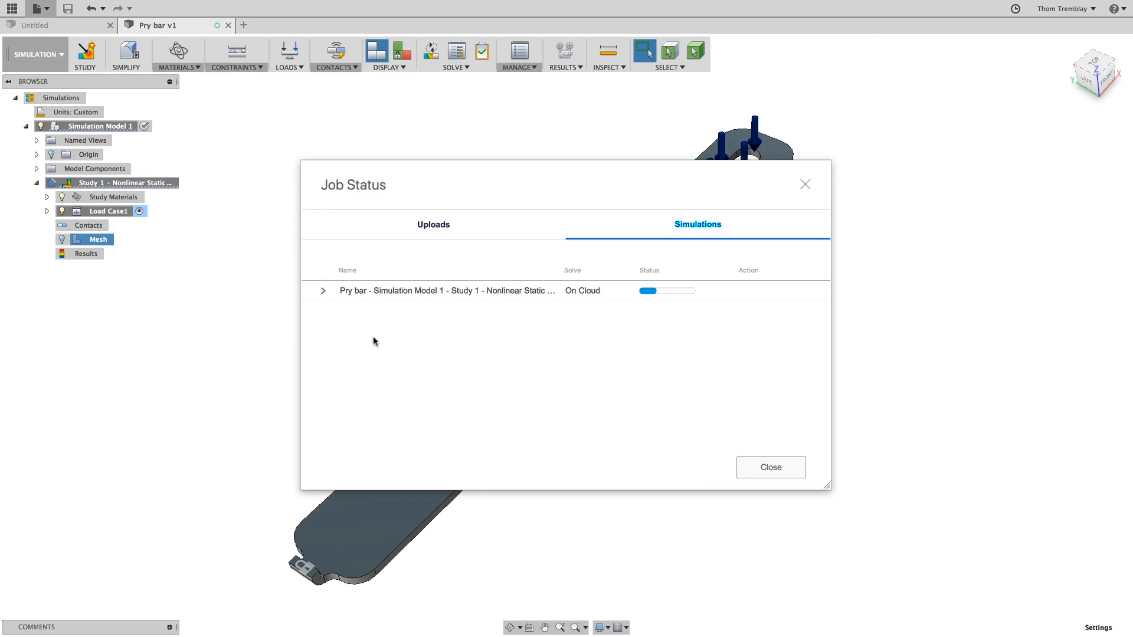
{"action": "left_click", "coordinate": [323, 290]}
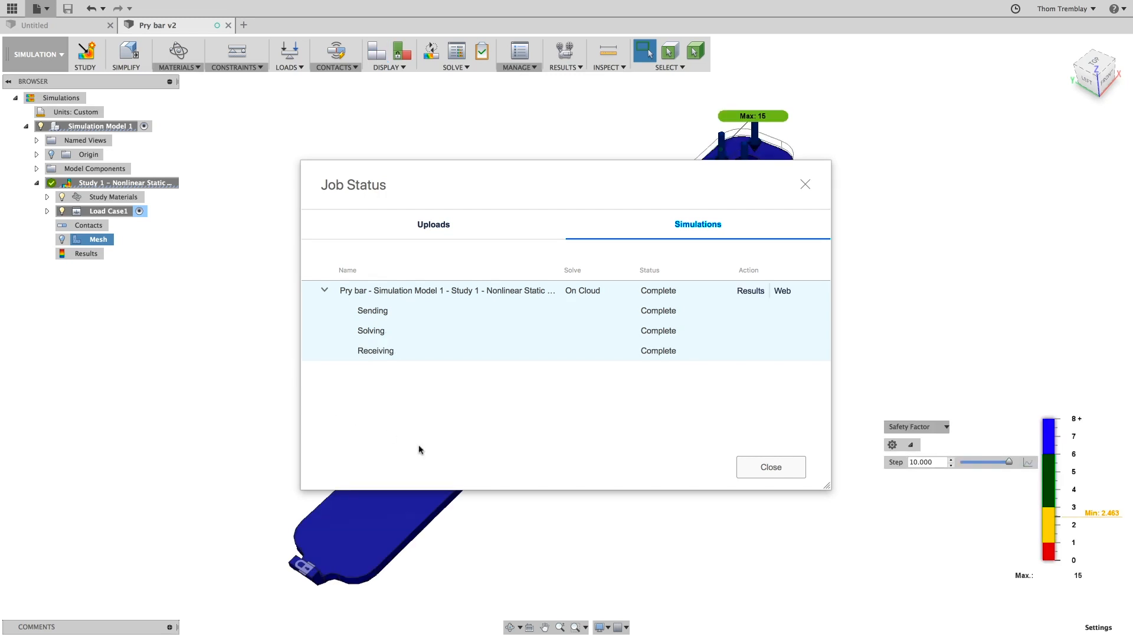
{"action": "left_click", "coordinate": [769, 467]}
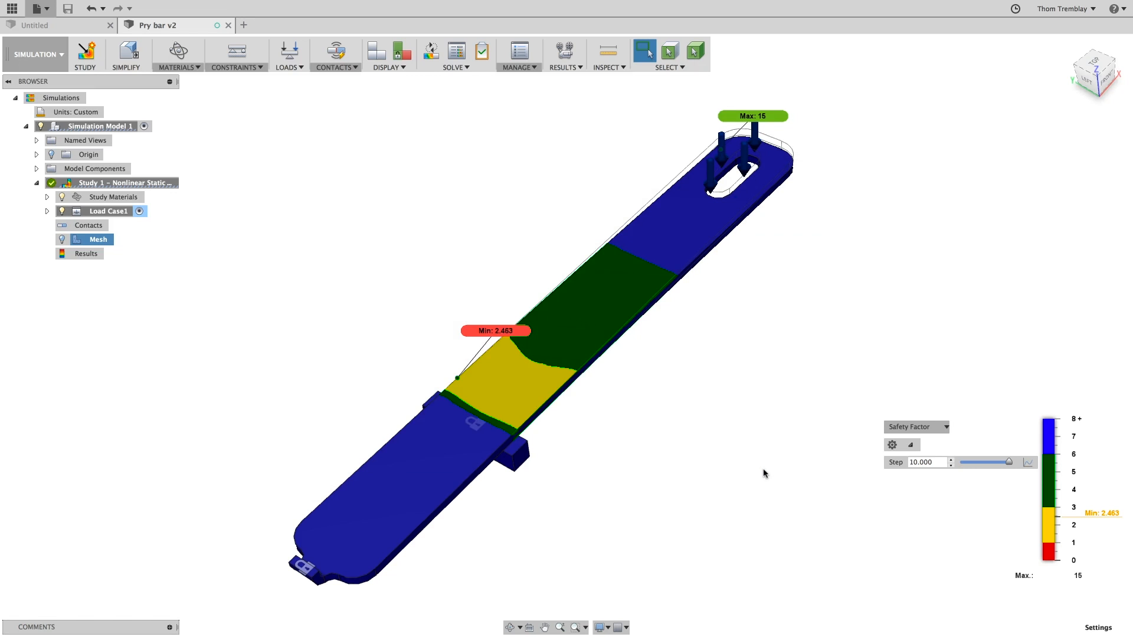
{"action": "mouse_move", "coordinate": [861, 474]}
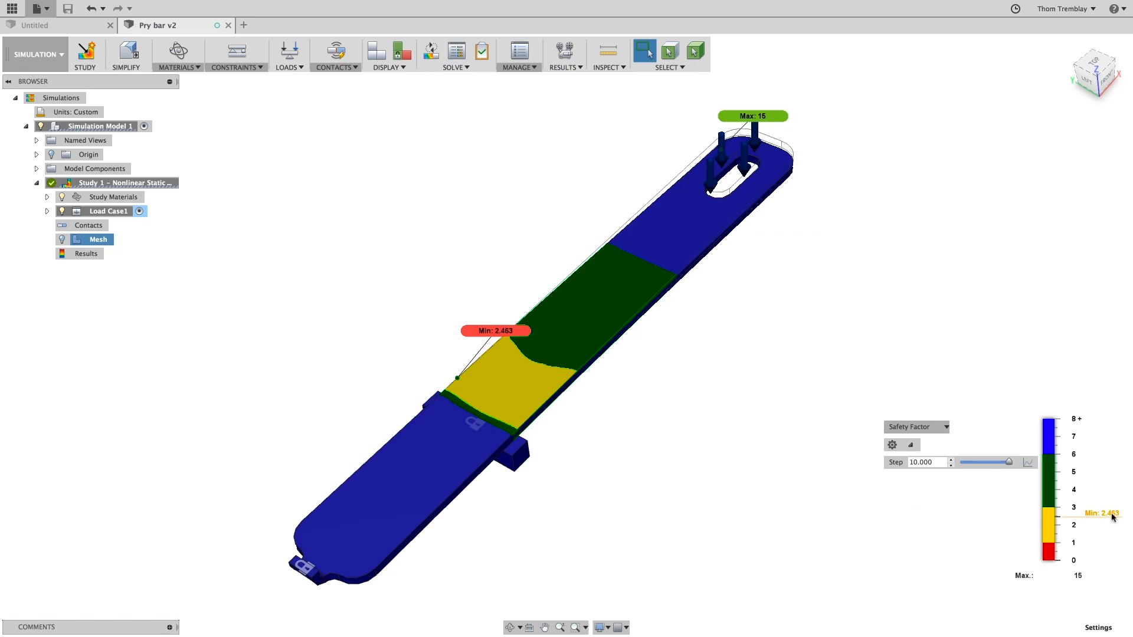
{"action": "mouse_move", "coordinate": [1000, 461]}
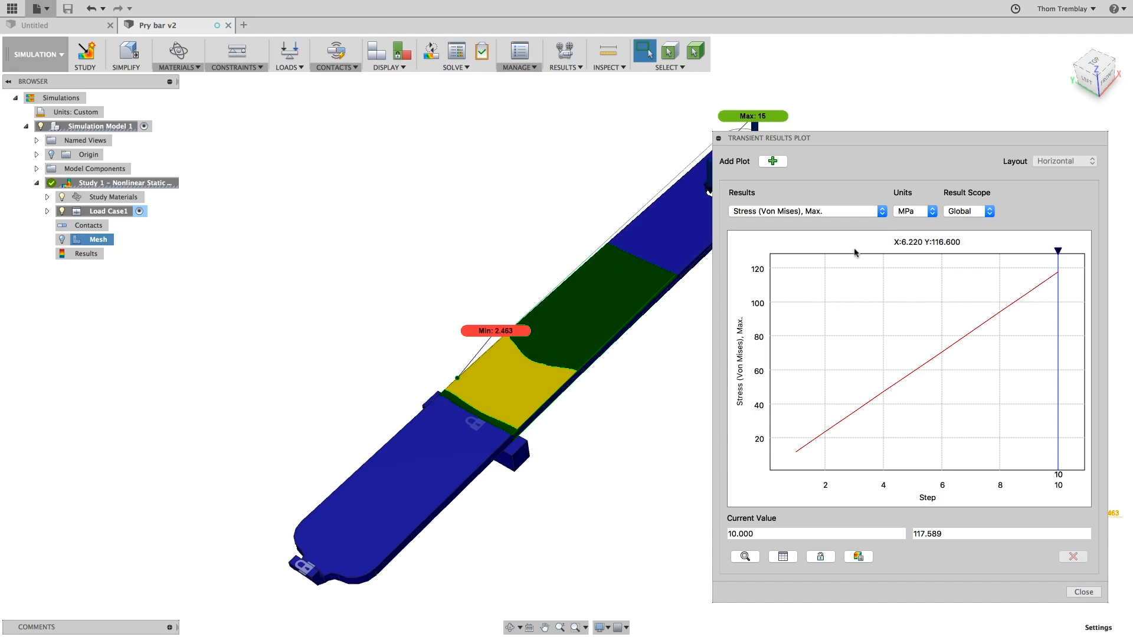
{"action": "left_click", "coordinate": [800, 211]}
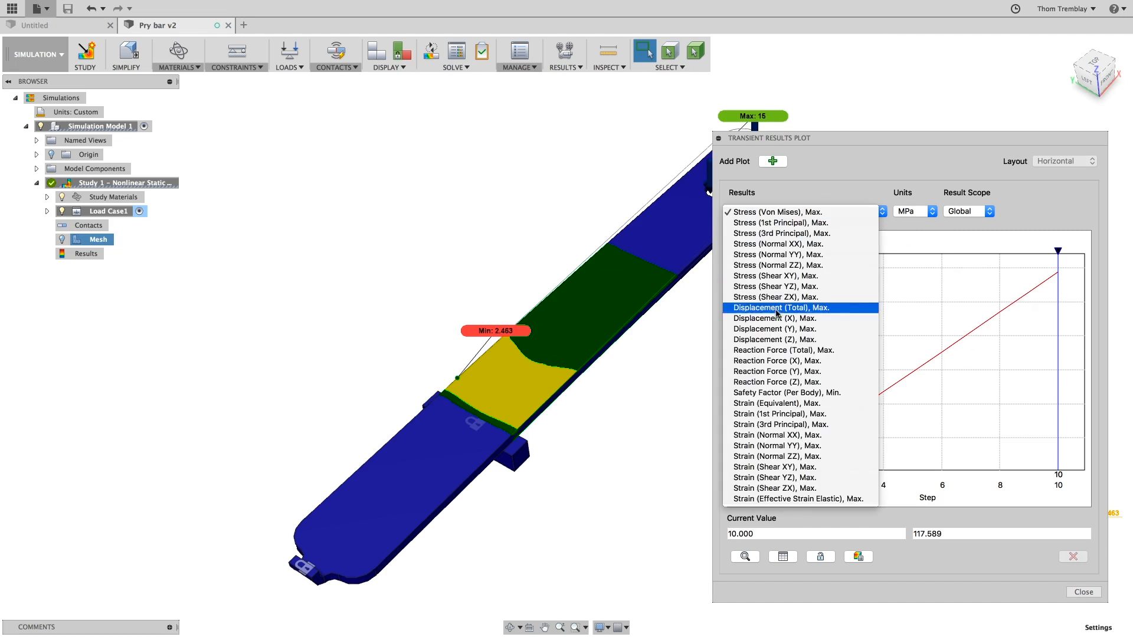
{"action": "left_click", "coordinate": [779, 306]}
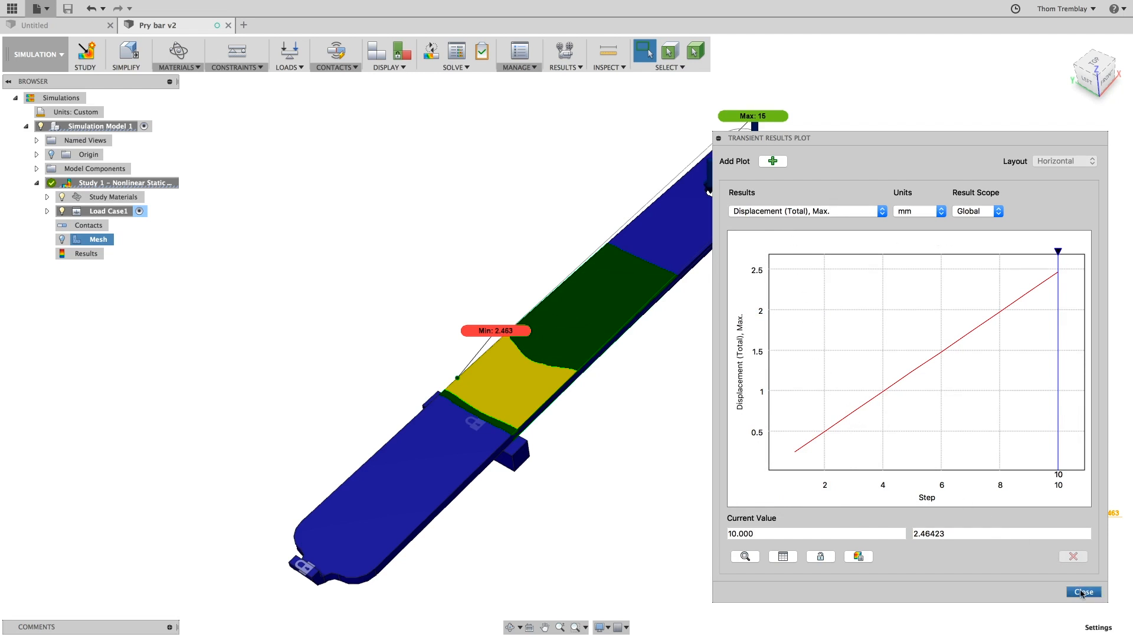
{"action": "left_click", "coordinate": [1081, 591]}
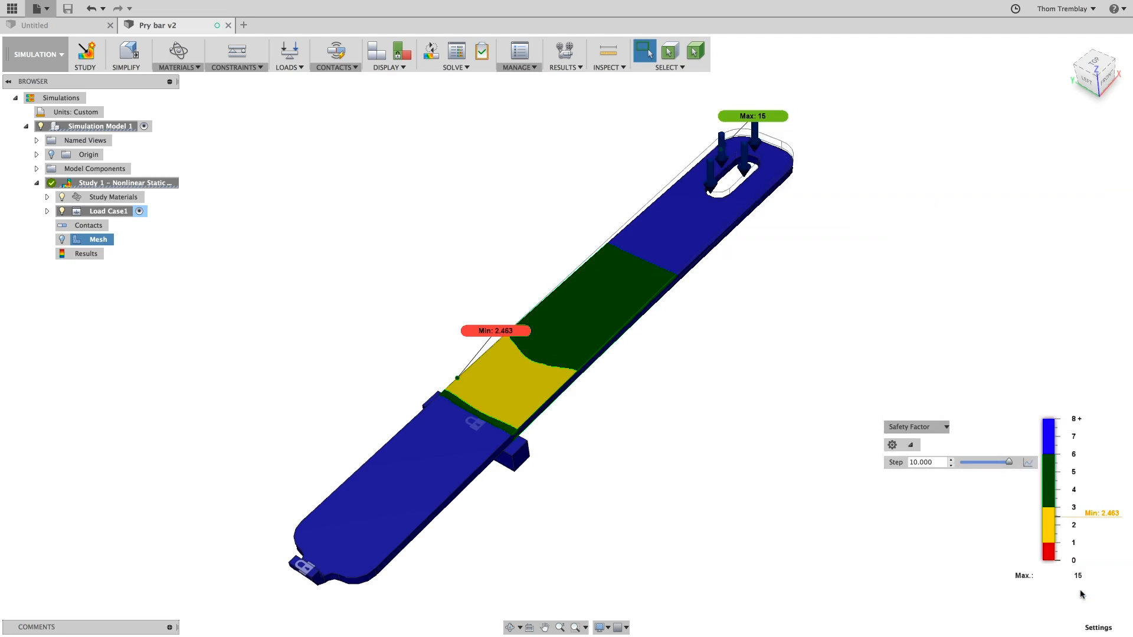
{"action": "mouse_move", "coordinate": [755, 522]}
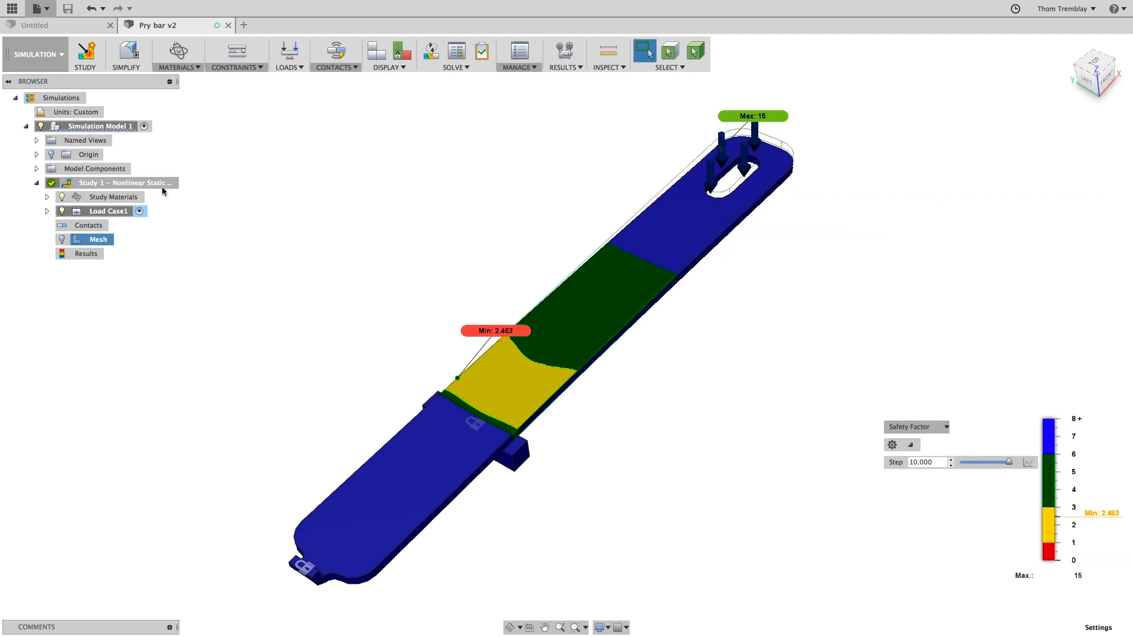
- Change Study 2's load to 40 lbforce and solve it on the cloud
{"action": "left_click", "coordinate": [121, 182]}
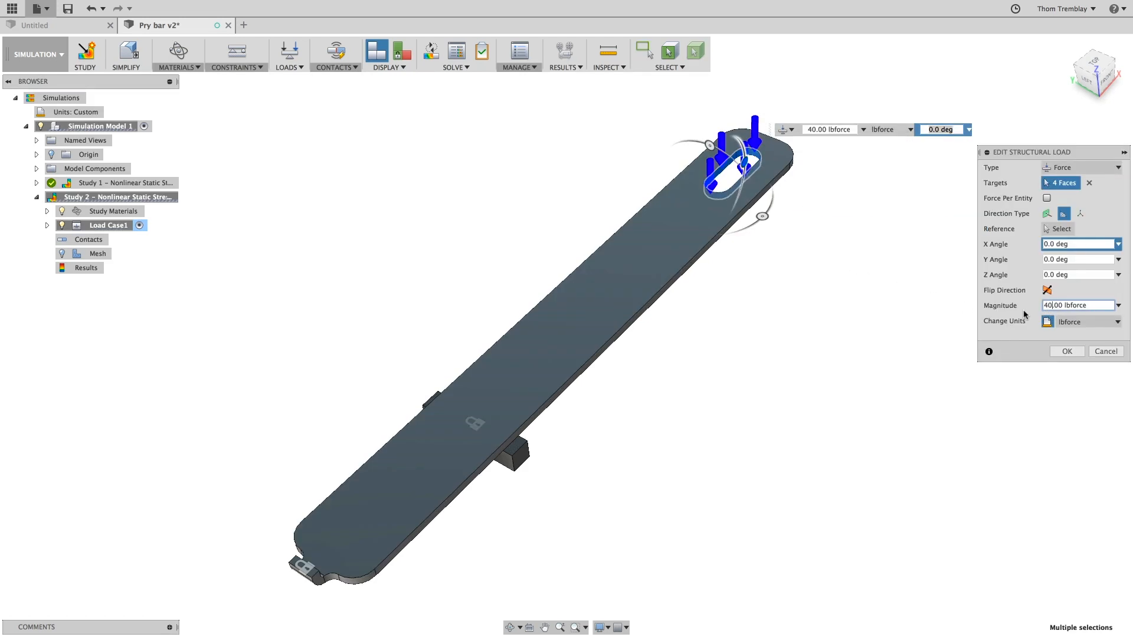
{"action": "left_click", "coordinate": [1066, 351]}
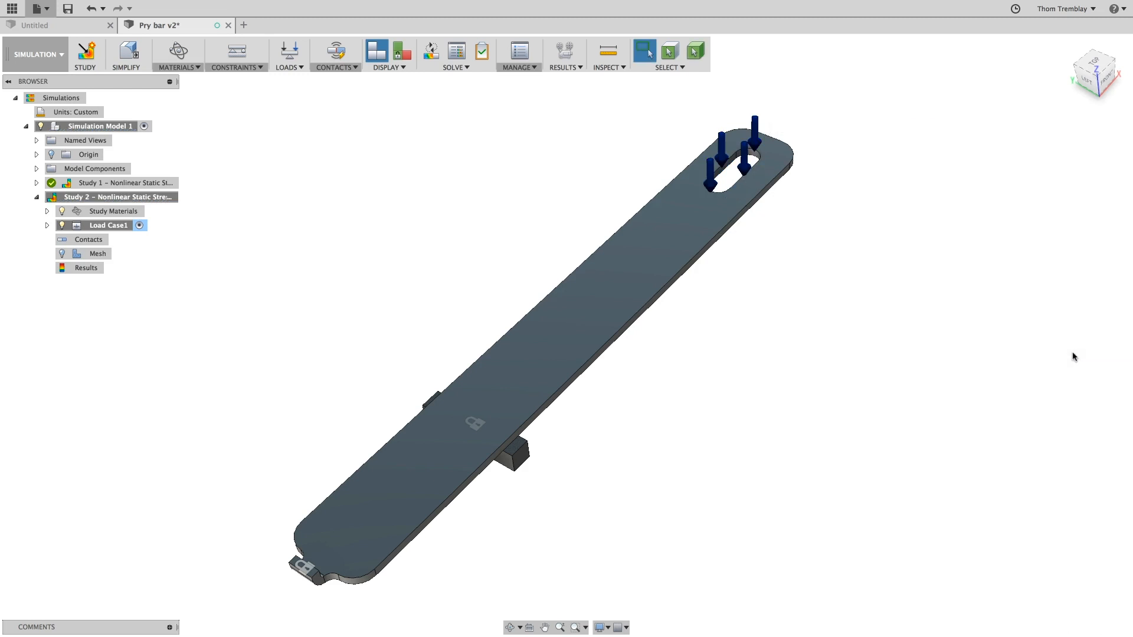
{"action": "left_click", "coordinate": [431, 50]}
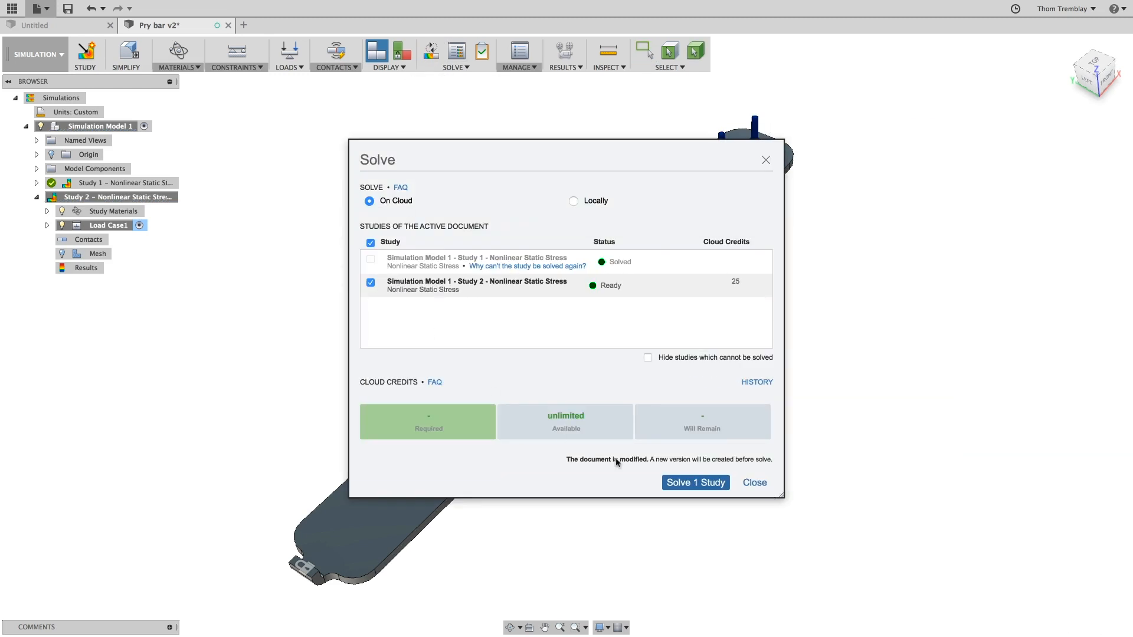
{"action": "left_click", "coordinate": [694, 483]}
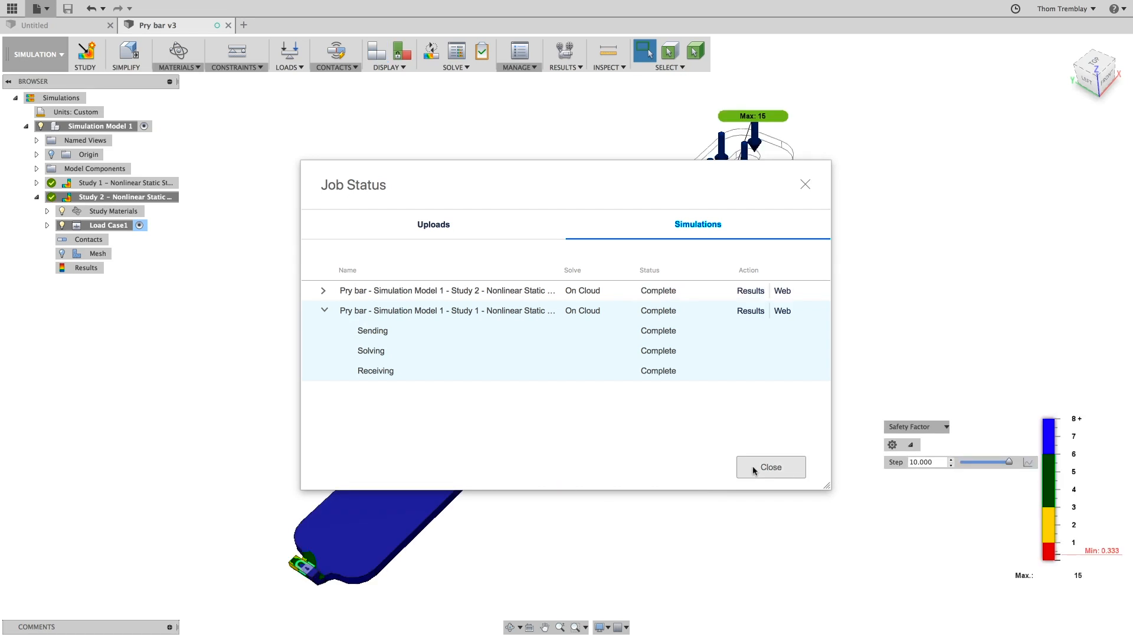
- Show von Mises stress on Study 2's bent bar and open the transient results plot
{"action": "left_click", "coordinate": [770, 467]}
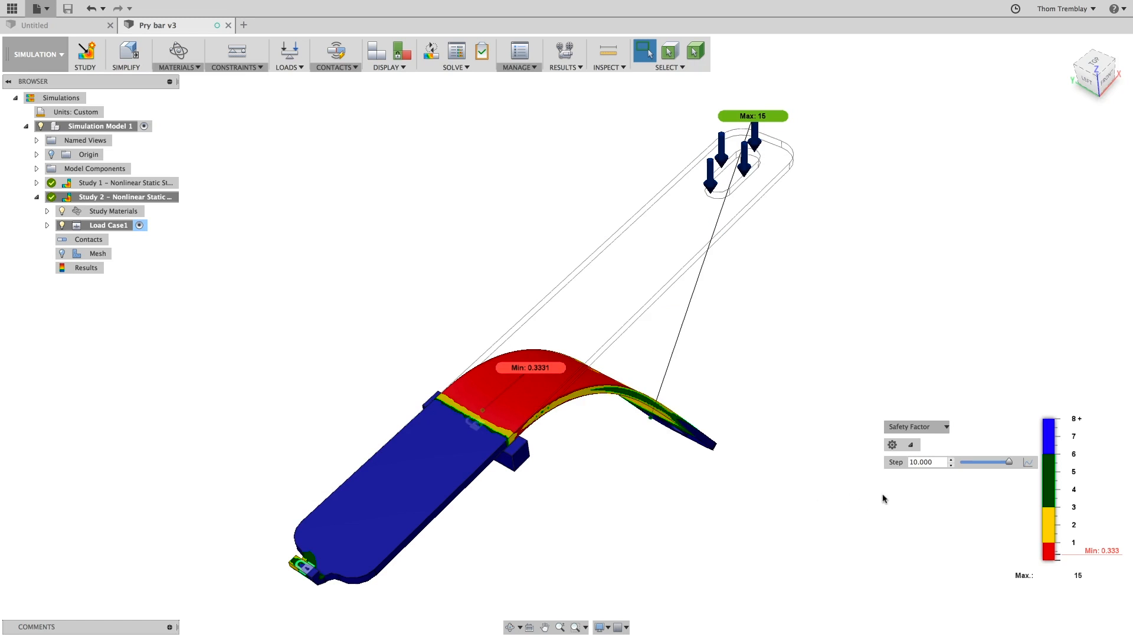
{"action": "left_click", "coordinate": [916, 426]}
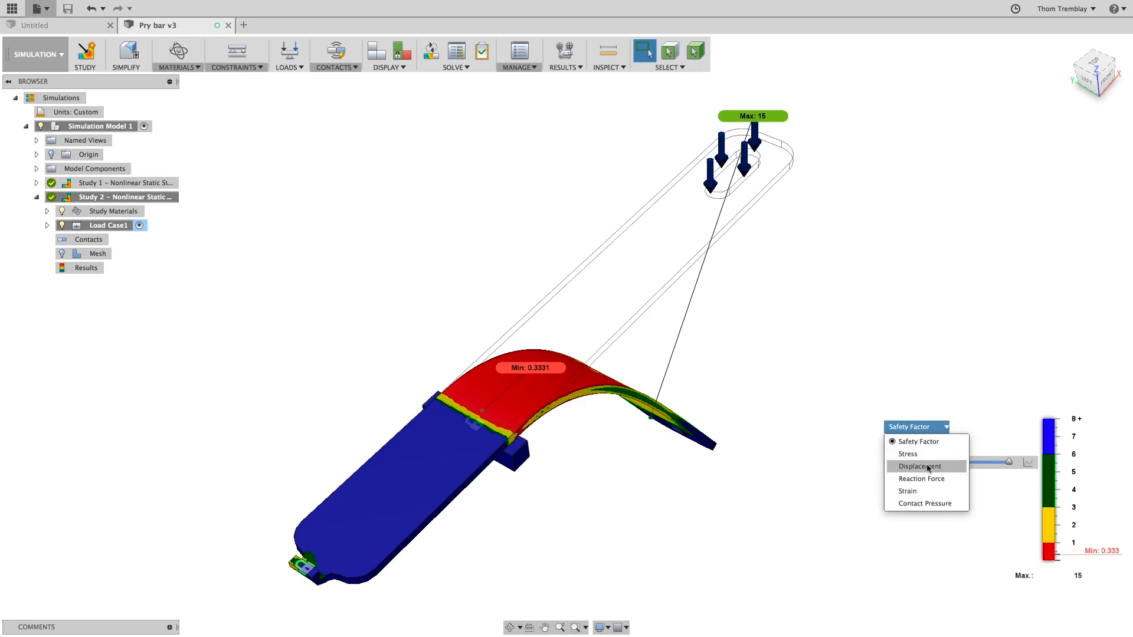
{"action": "left_click", "coordinate": [918, 466]}
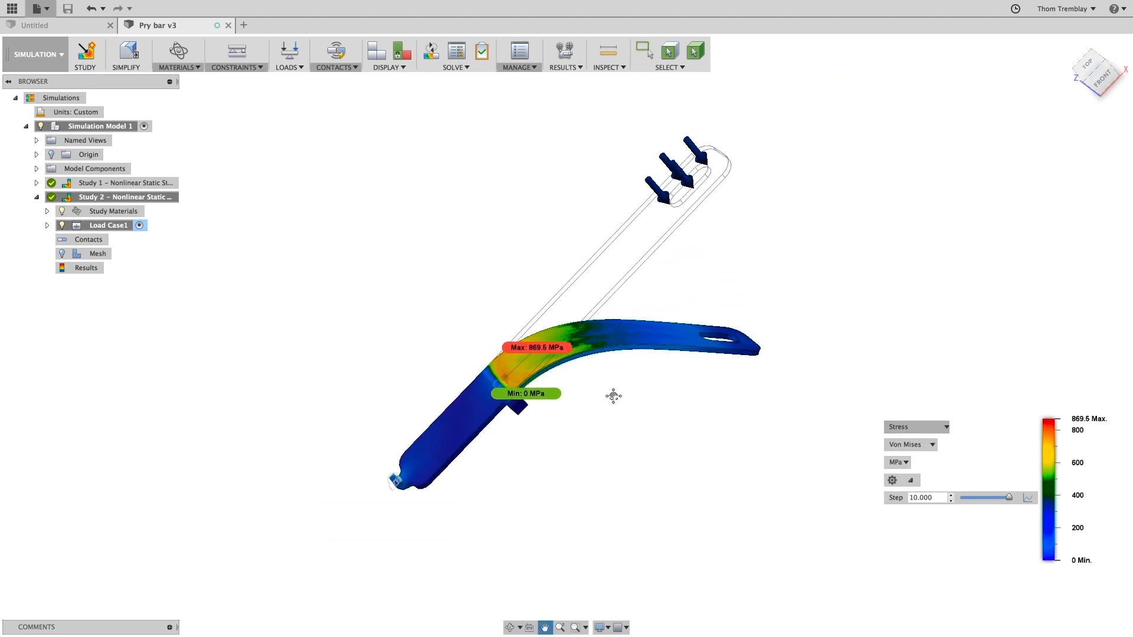
{"action": "left_click", "coordinate": [643, 52]}
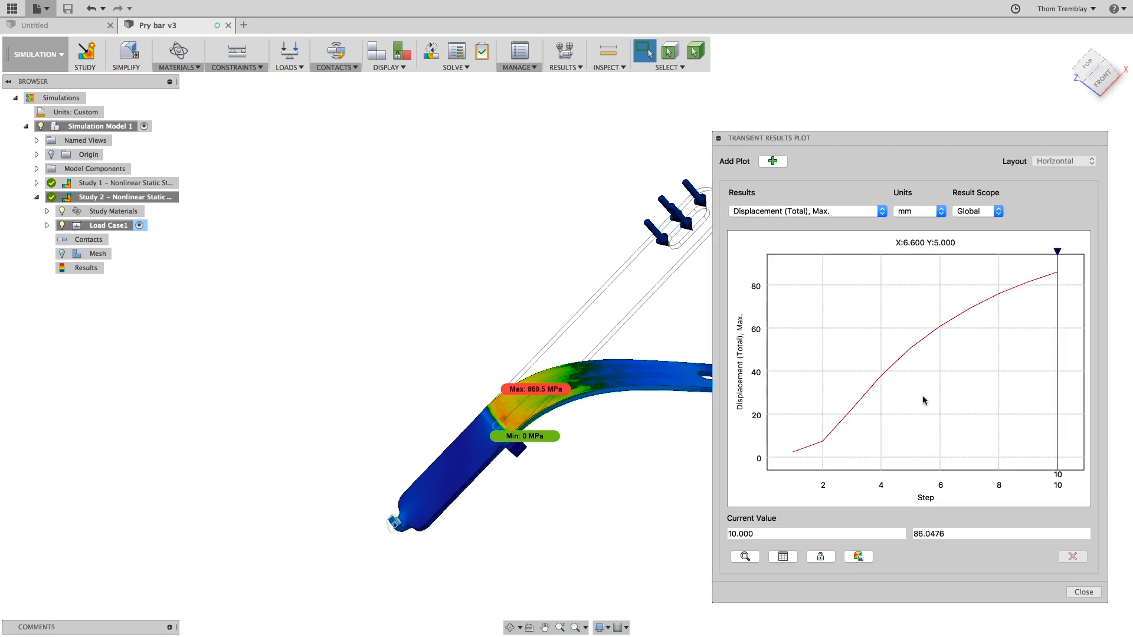
{"action": "mouse_move", "coordinate": [891, 346]}
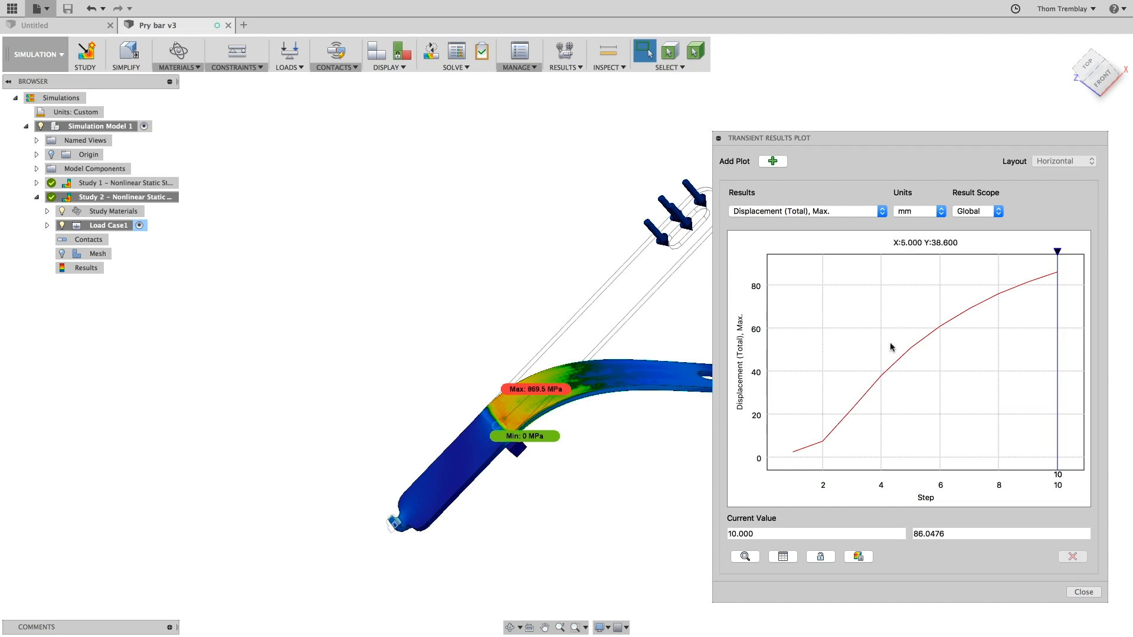
- Chart Study 2's von Mises stress, equivalent strain (max 0.039) and safety factor (min 0.333), then open animation settings
{"action": "left_click", "coordinate": [804, 211]}
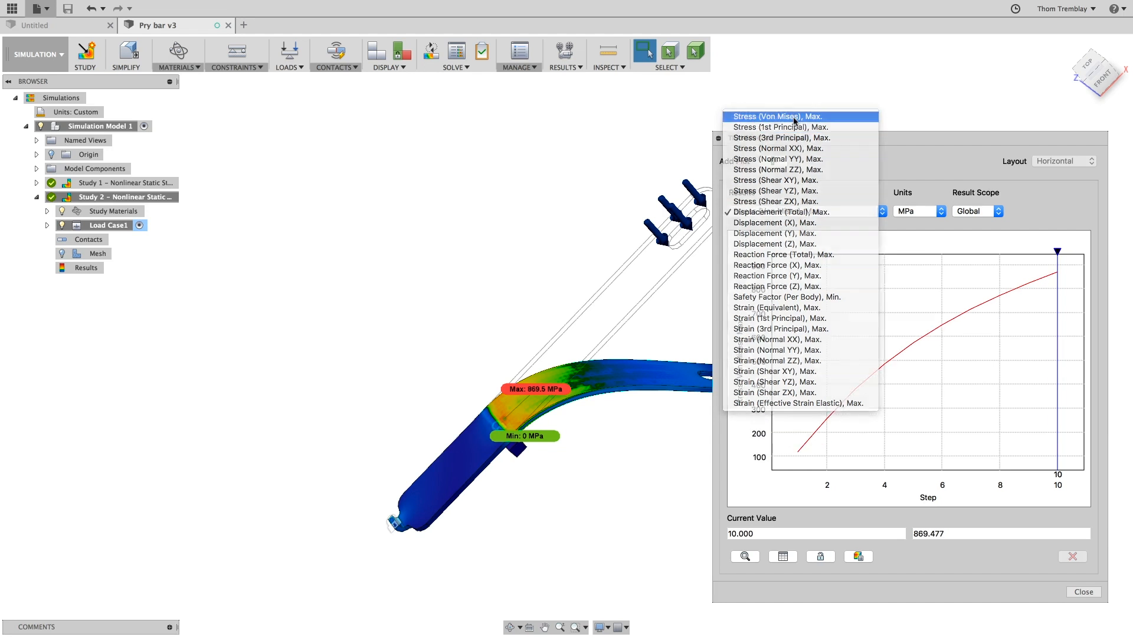
{"action": "left_click", "coordinate": [776, 116]}
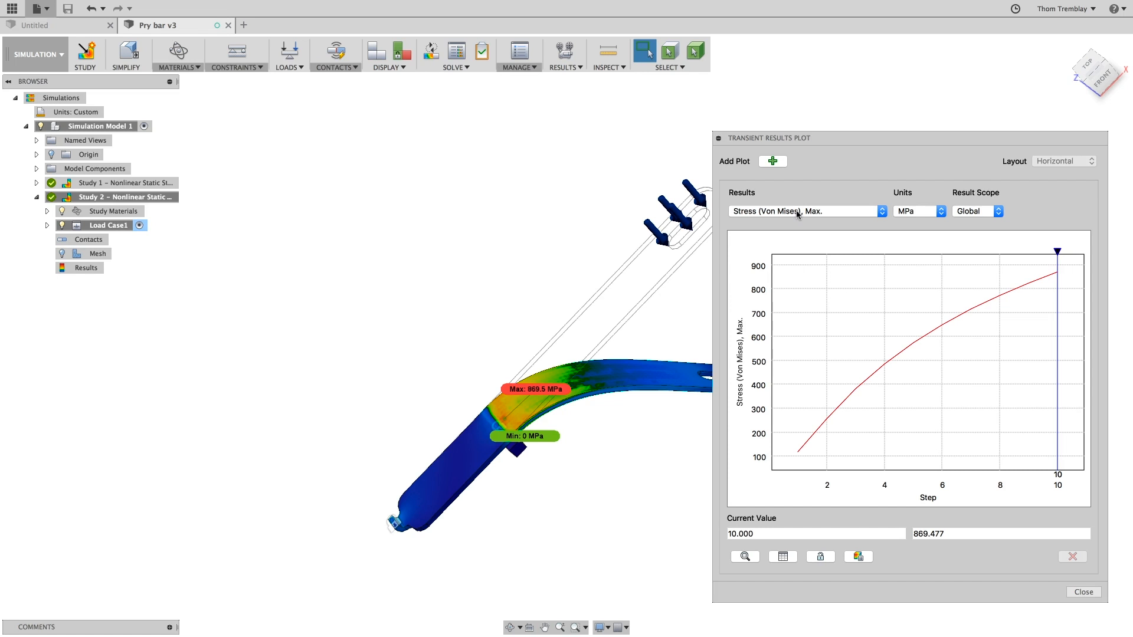
{"action": "left_click", "coordinate": [801, 211]}
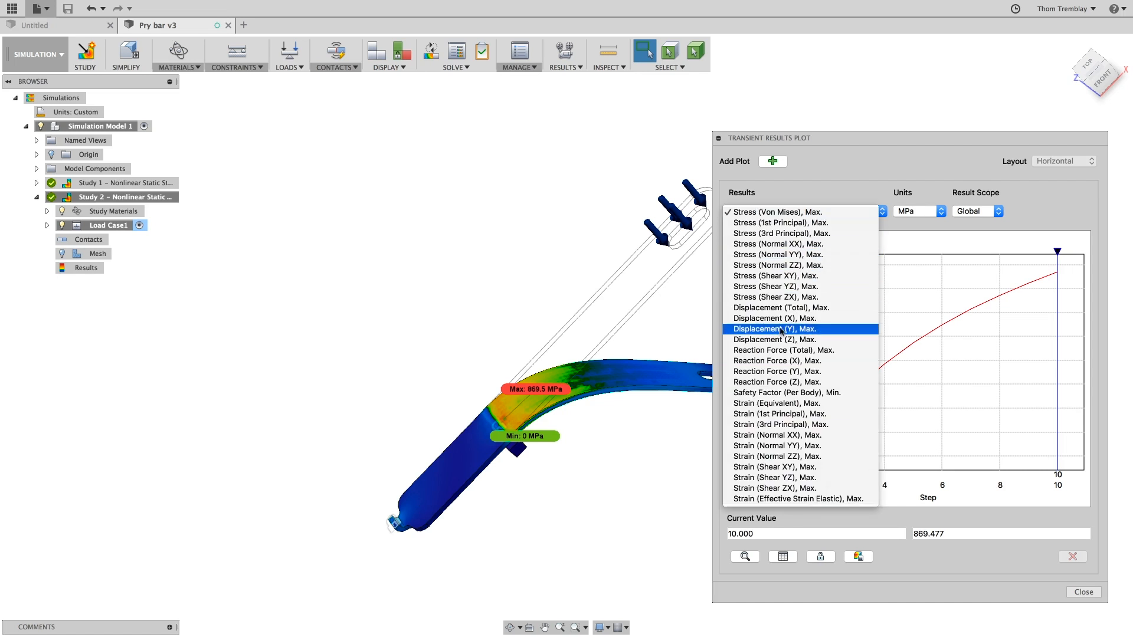
{"action": "left_click", "coordinate": [776, 403]}
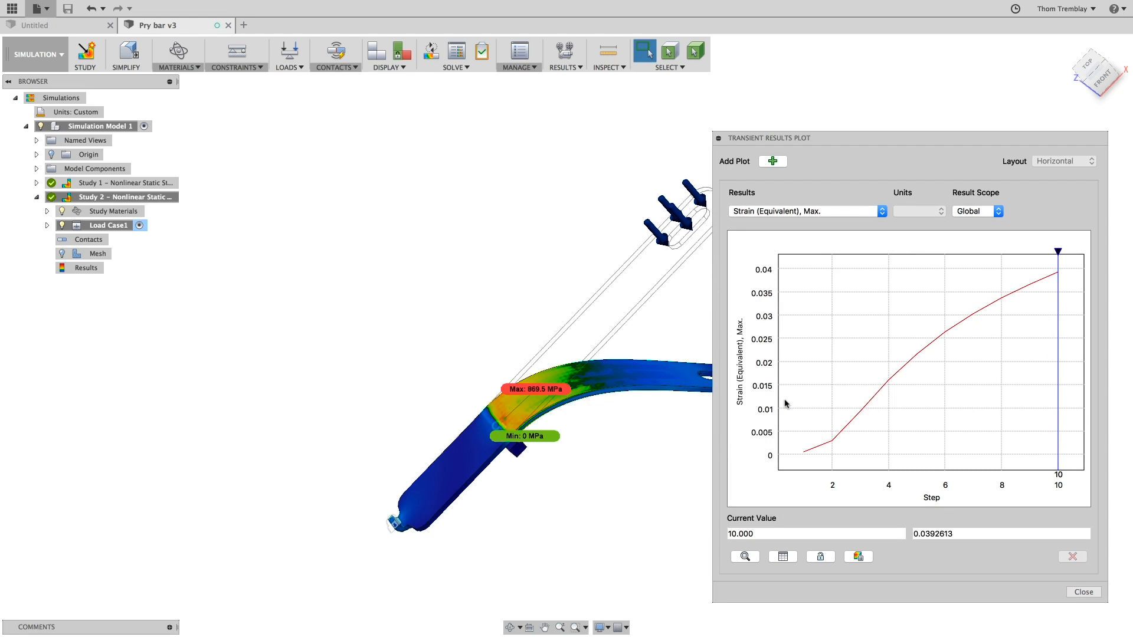
{"action": "mouse_move", "coordinate": [789, 247]}
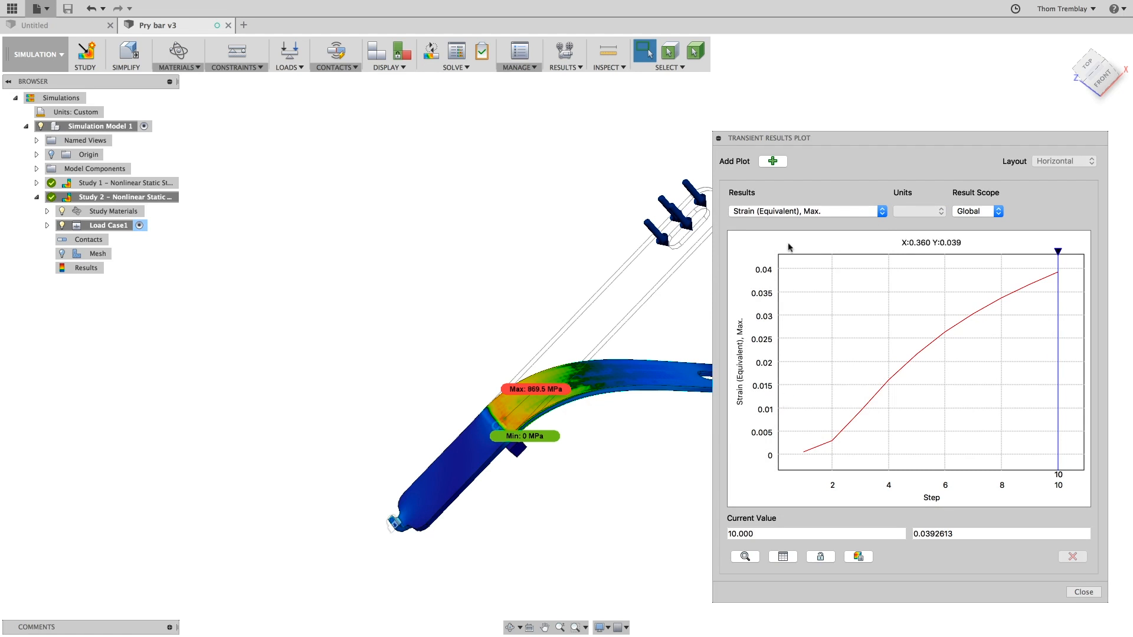
{"action": "left_click", "coordinate": [801, 211]}
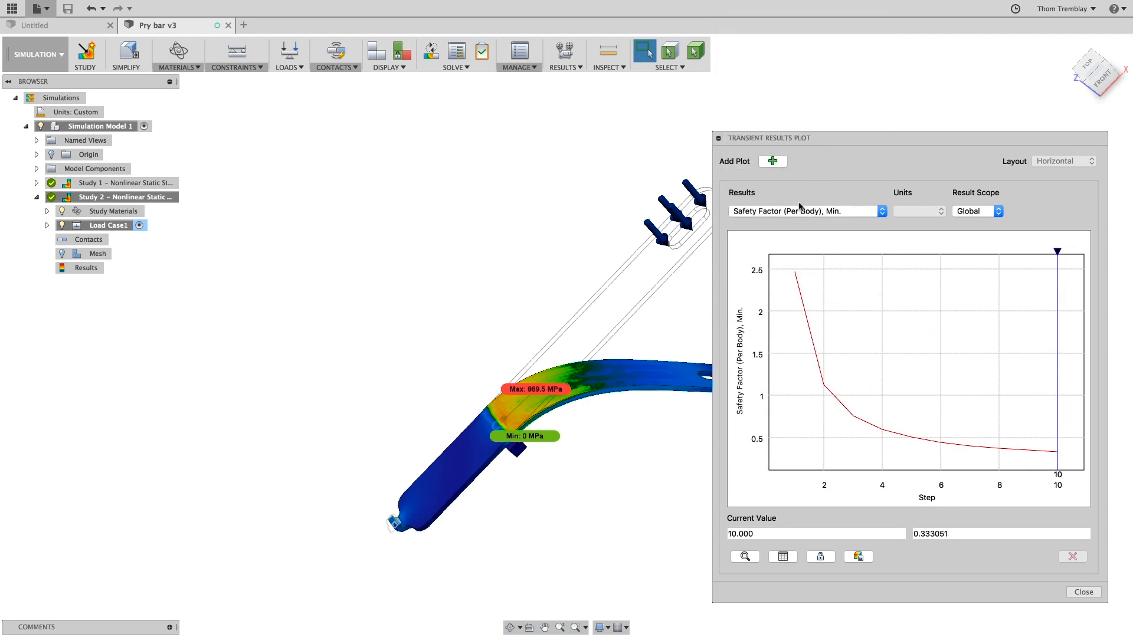
{"action": "mouse_move", "coordinate": [1039, 591]}
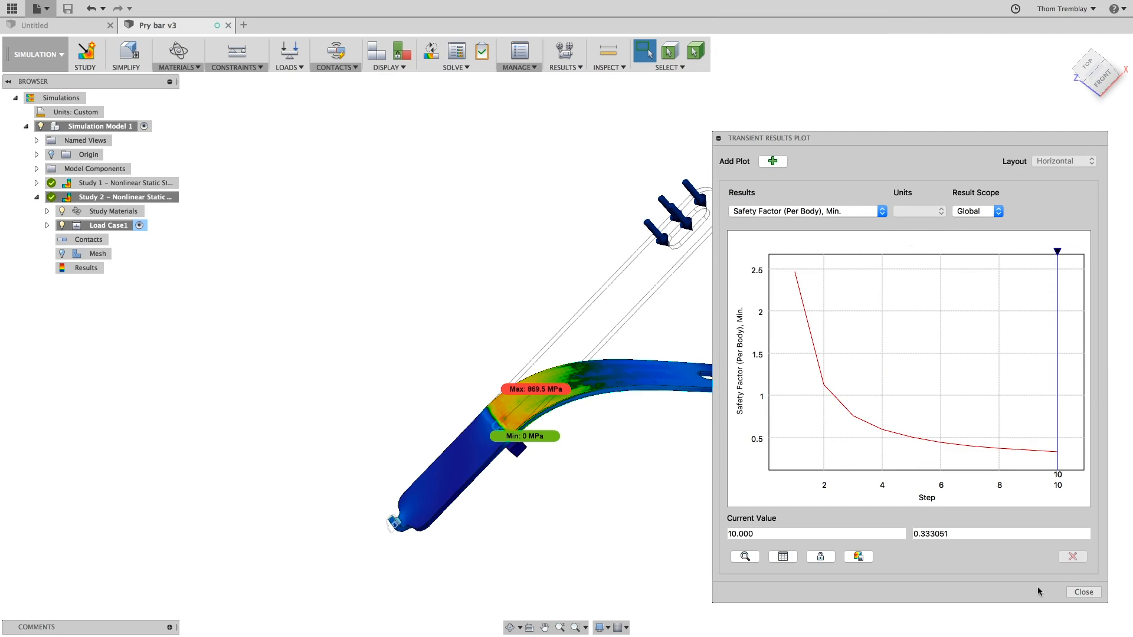
{"action": "left_click", "coordinate": [1081, 592]}
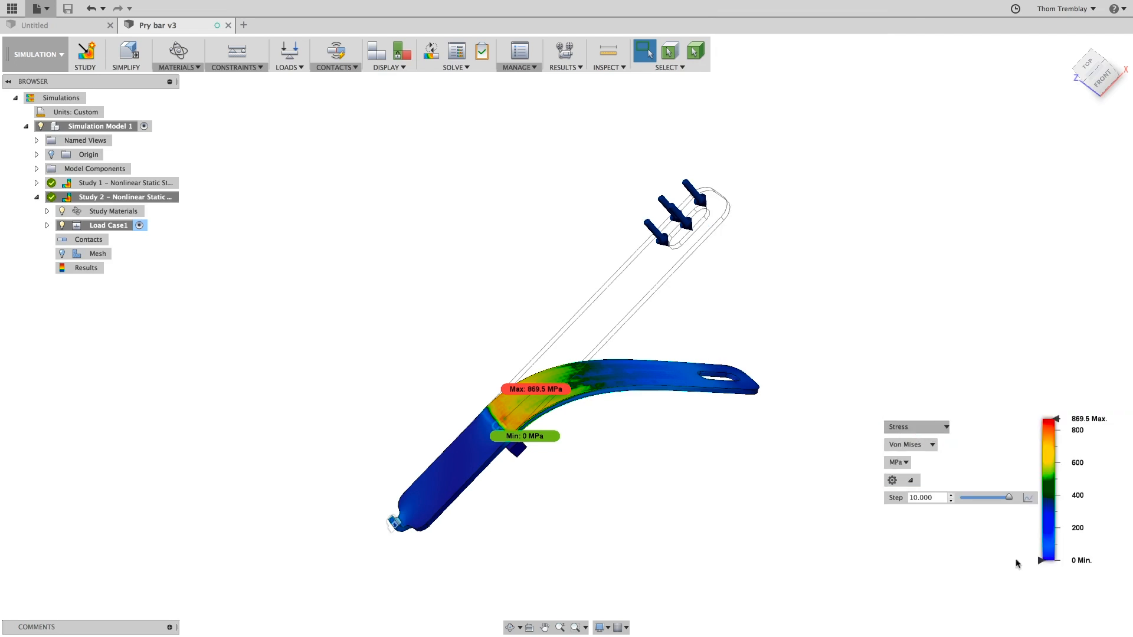
{"action": "left_click", "coordinate": [562, 52]}
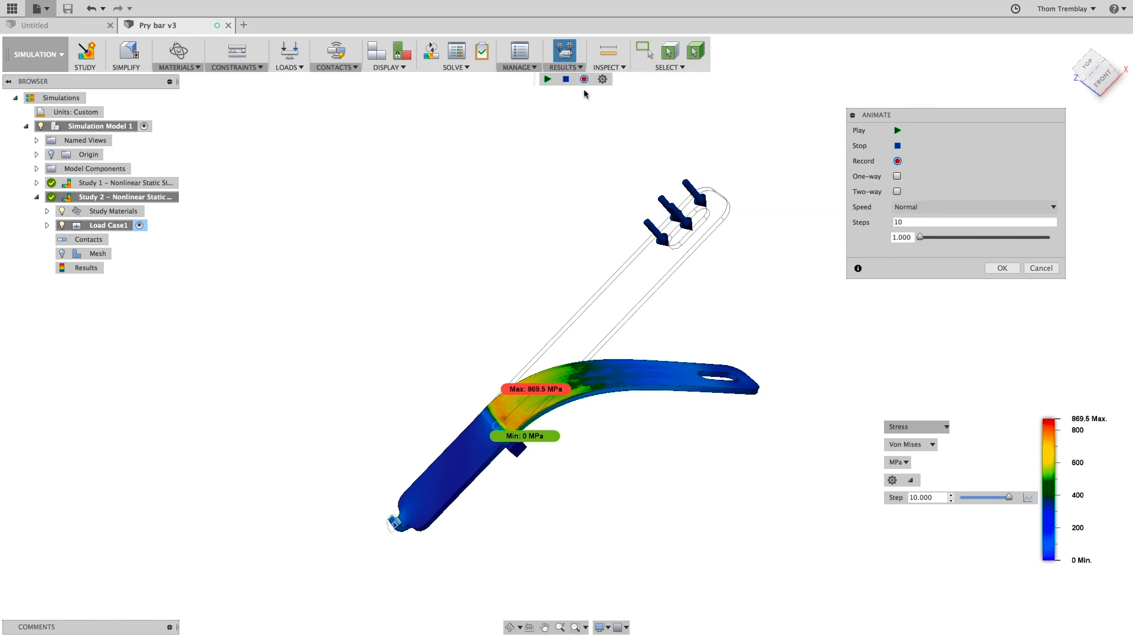